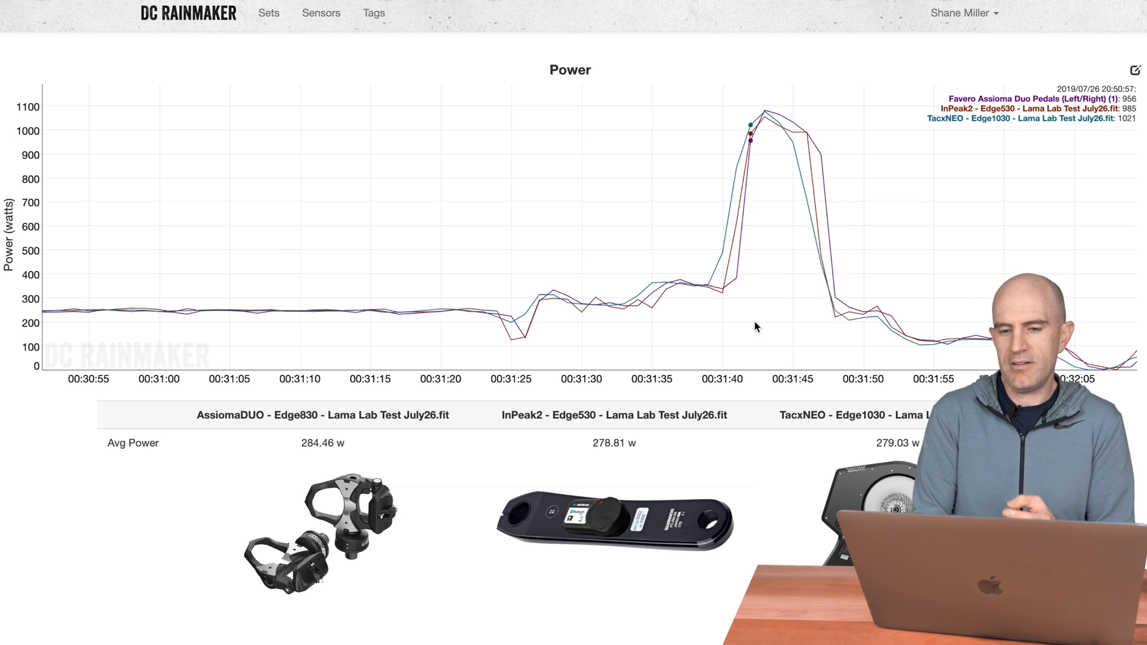
mouse_move(760, 294)
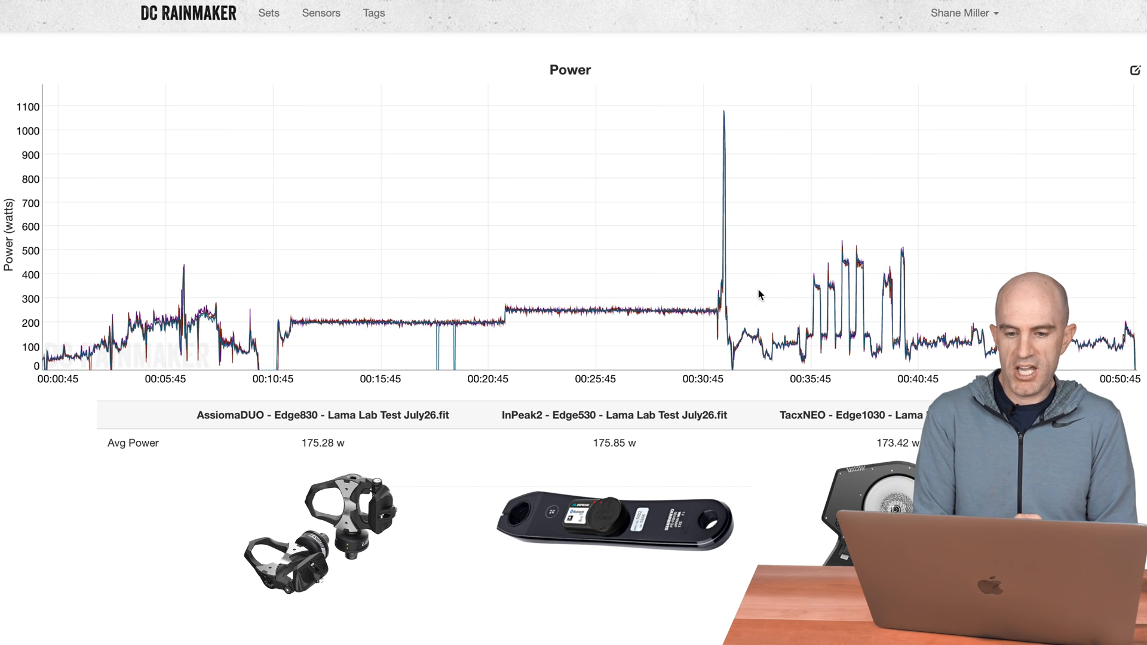
mouse_move(856, 344)
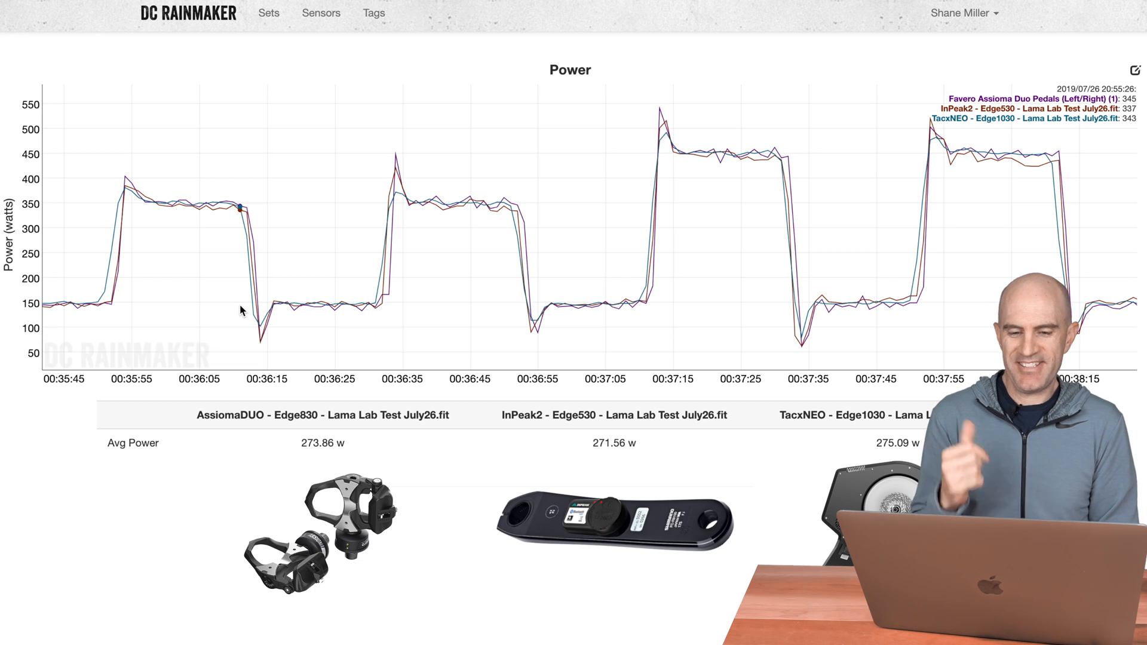
mouse_move(280, 310)
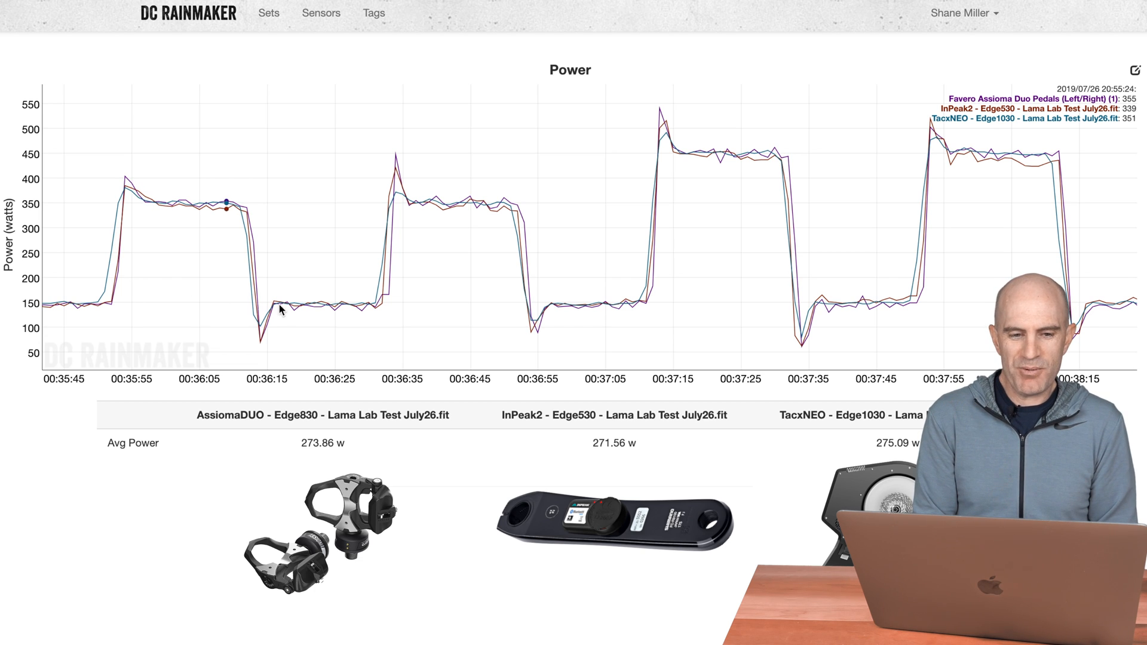
mouse_move(567, 303)
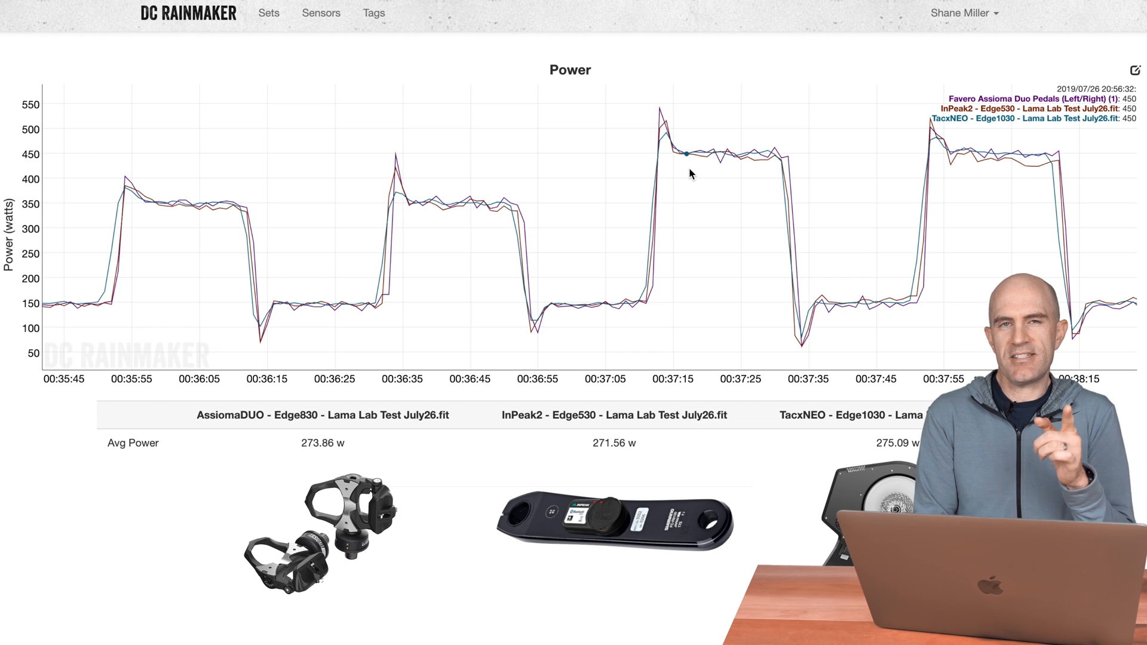
mouse_move(957, 225)
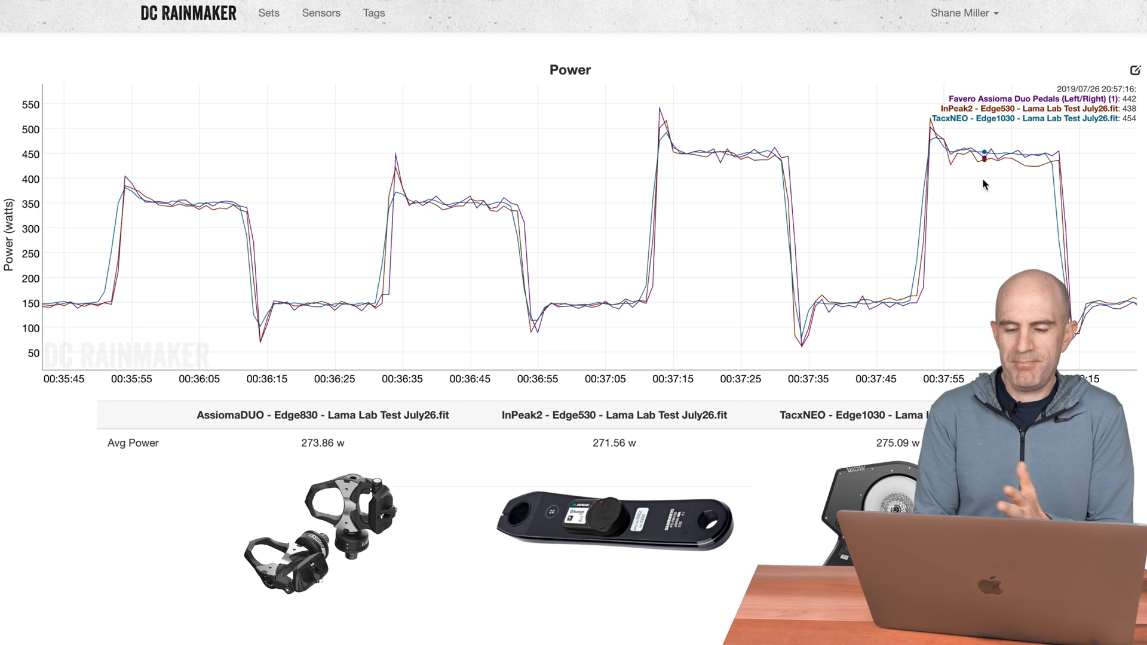
mouse_move(1036, 183)
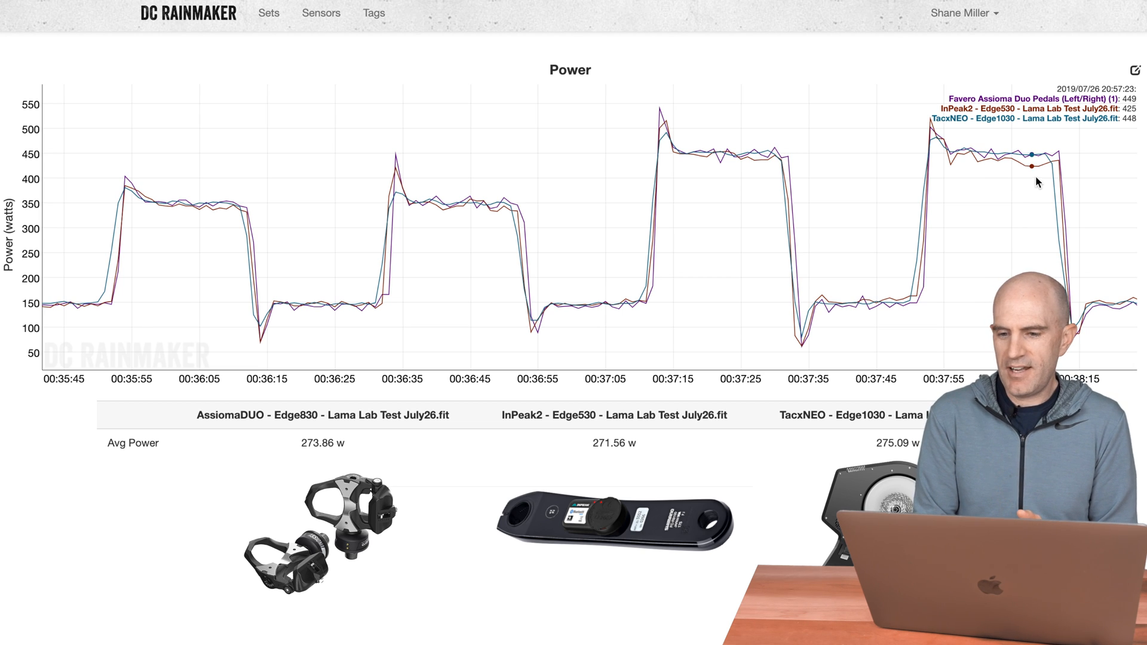
mouse_move(1031, 174)
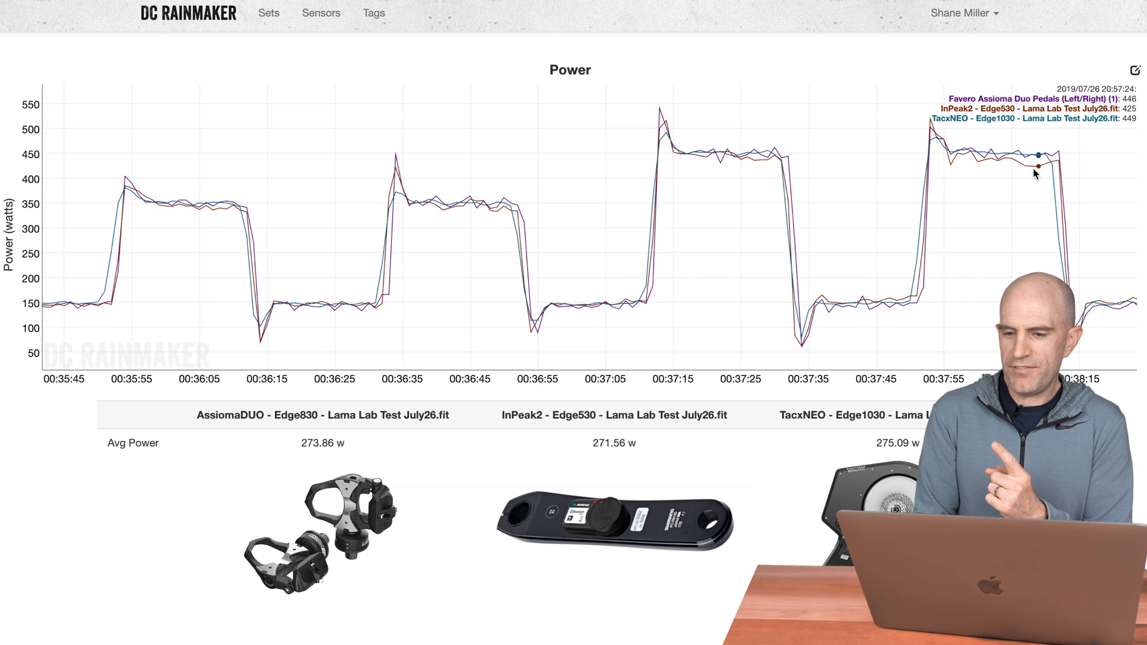
Scroll down to the Left/Right Power chart comparing the three devices' average power
scroll(down, 3)
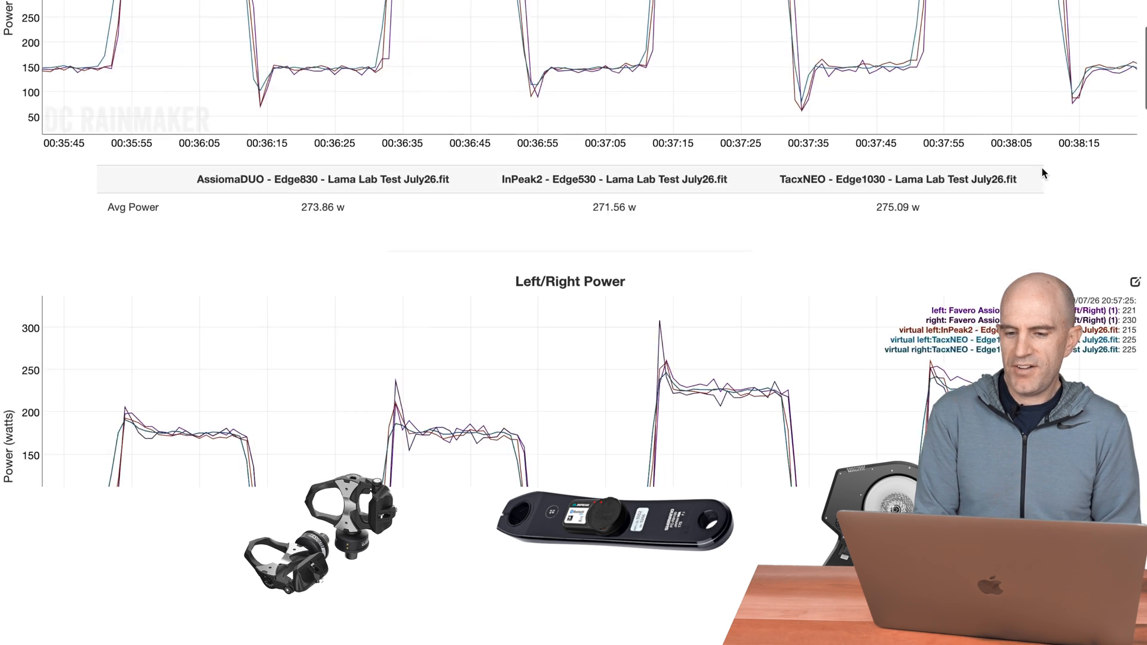
scroll(down, 3)
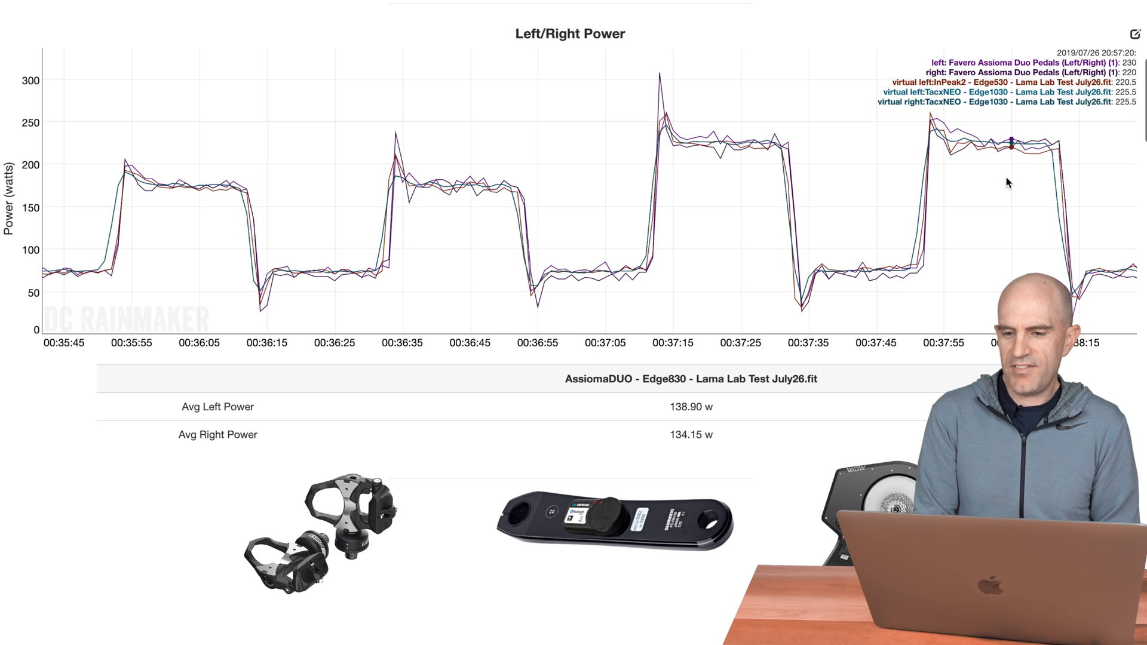
mouse_move(1033, 180)
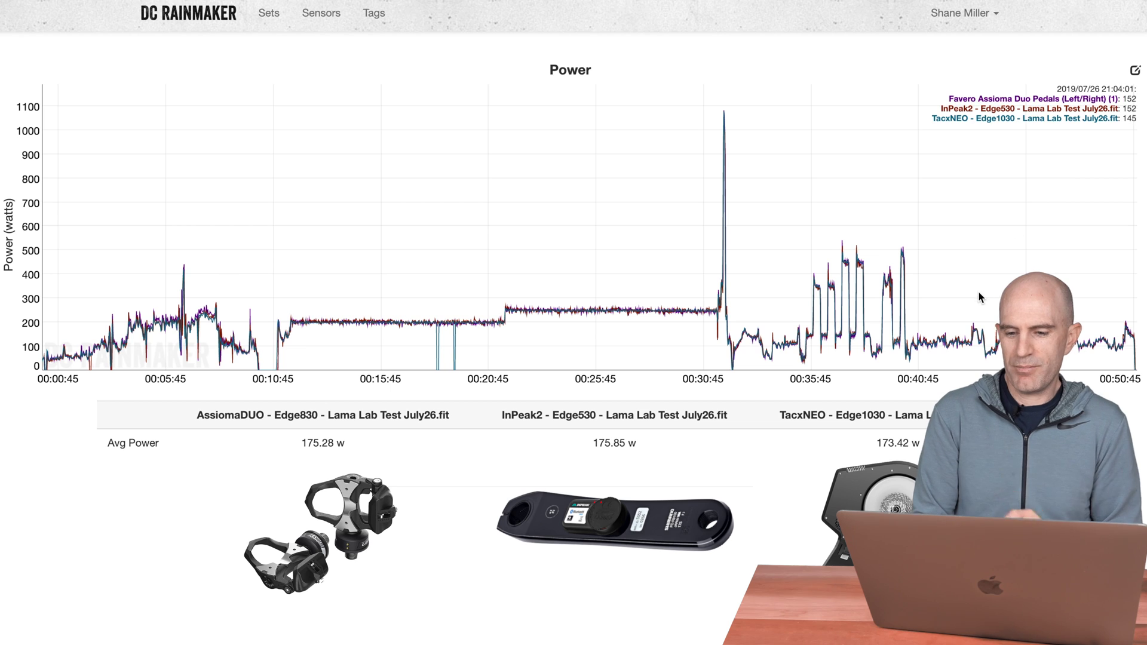
mouse_move(918, 351)
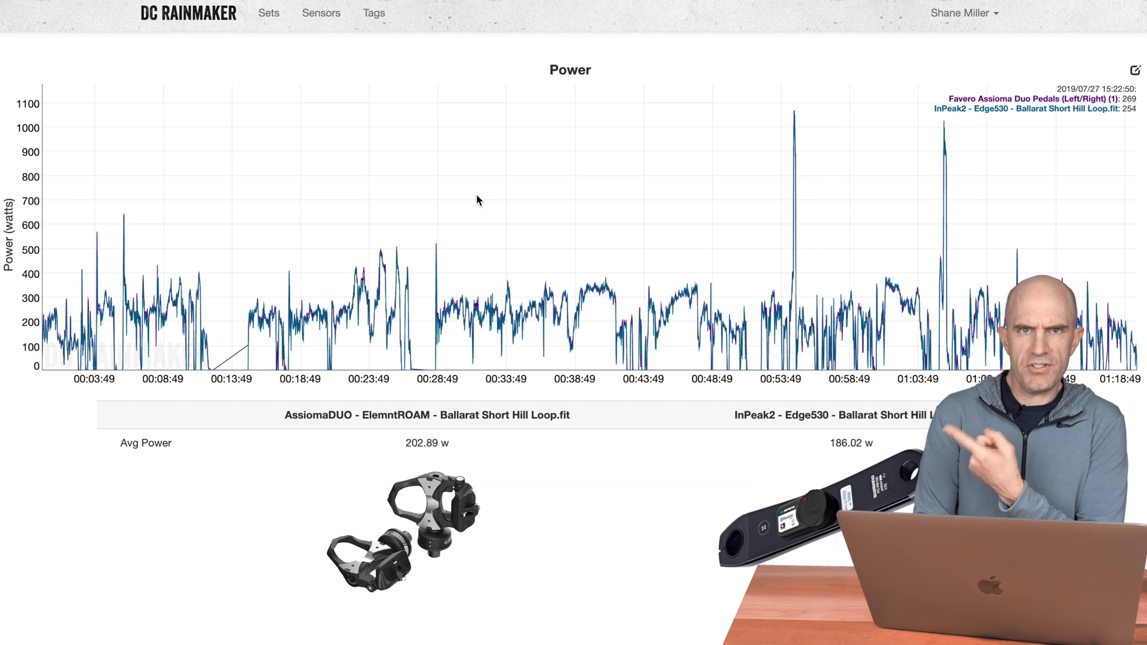
mouse_move(427, 248)
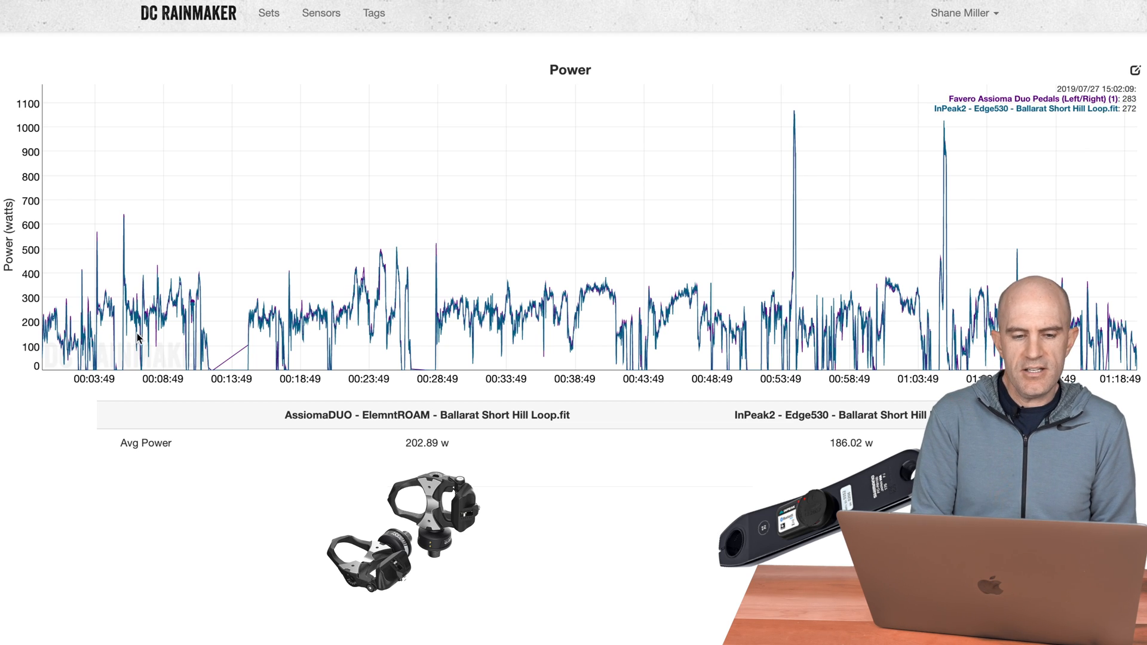
mouse_move(340, 336)
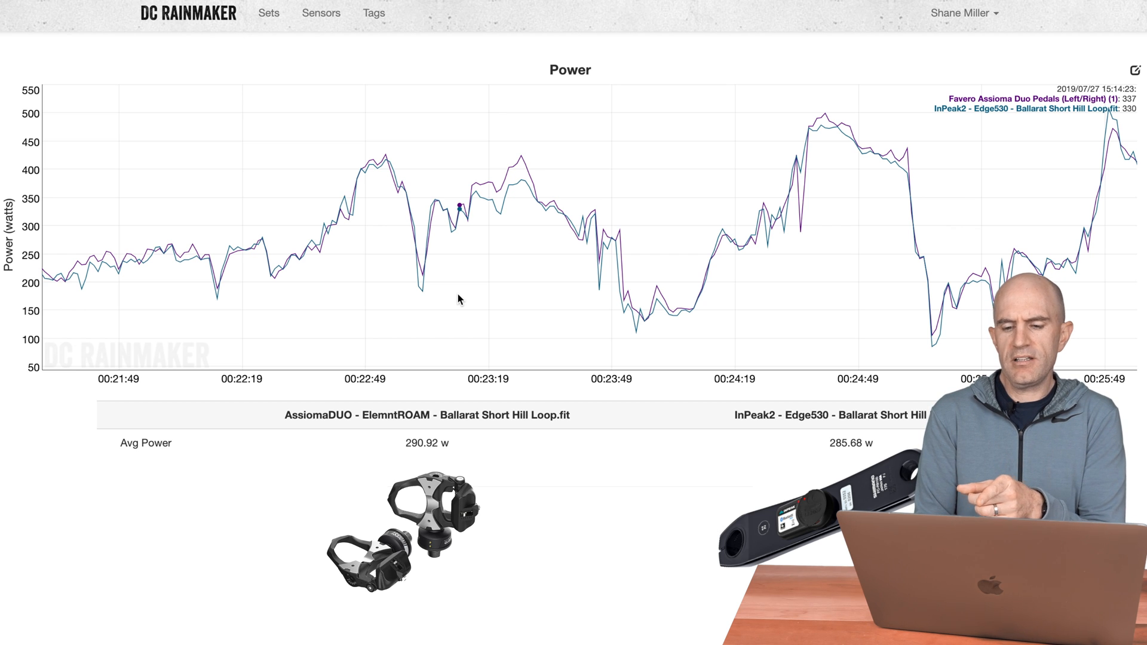
Scroll down from the Ballarat Power chart to the Left/Right Power chart
scroll(down, 3)
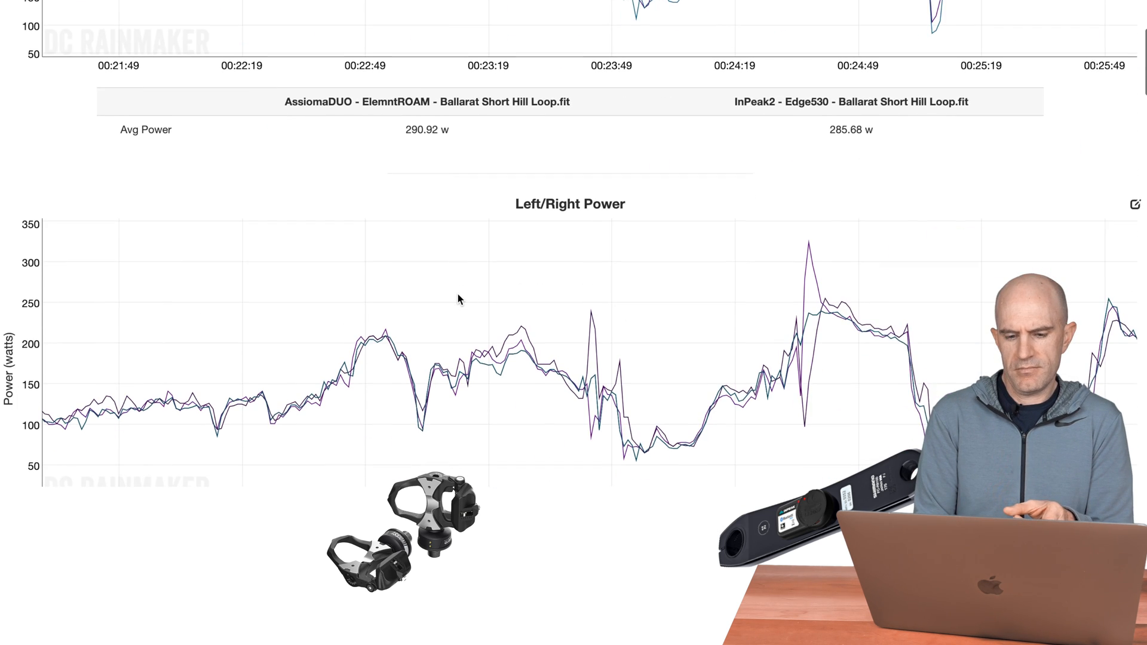
scroll(down, 3)
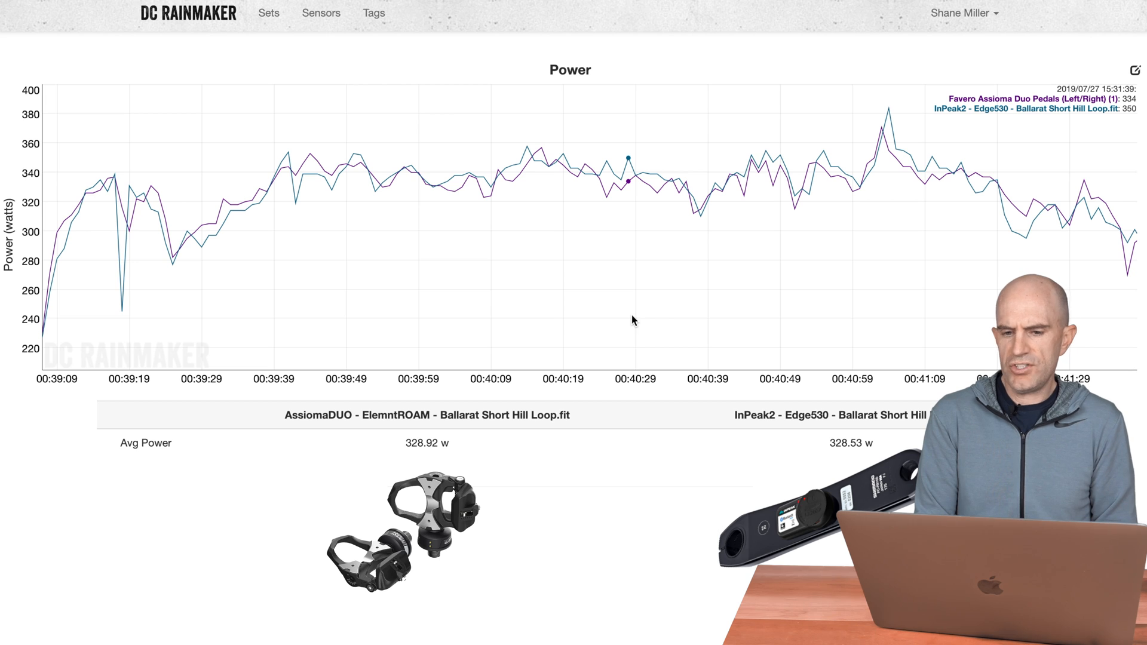
mouse_move(671, 322)
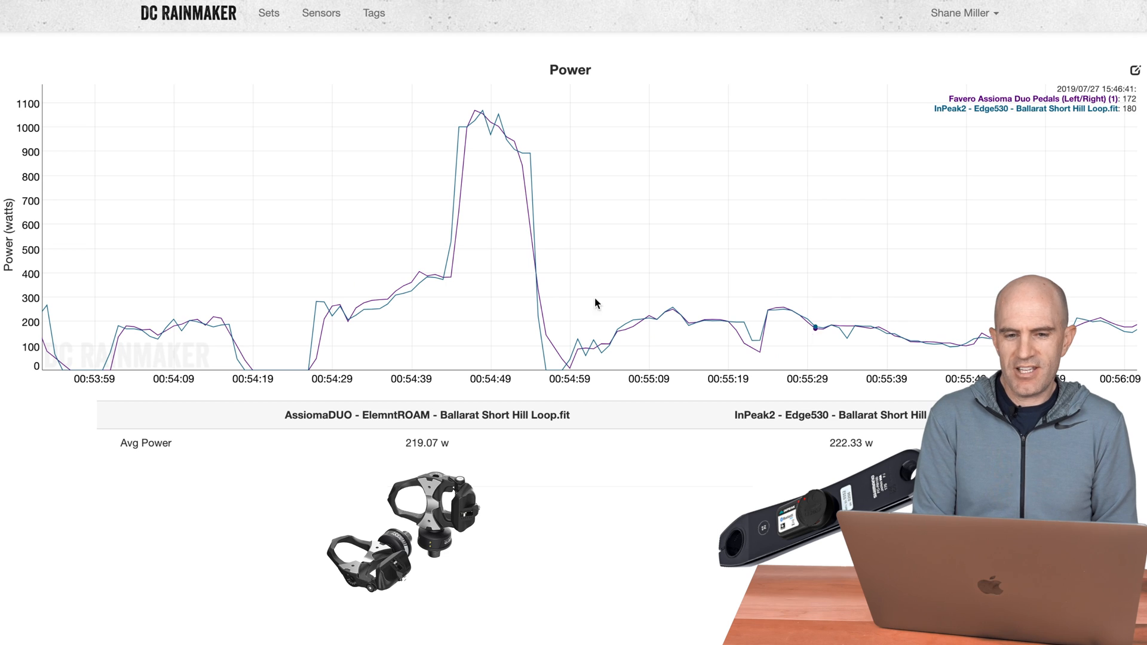
mouse_move(472, 126)
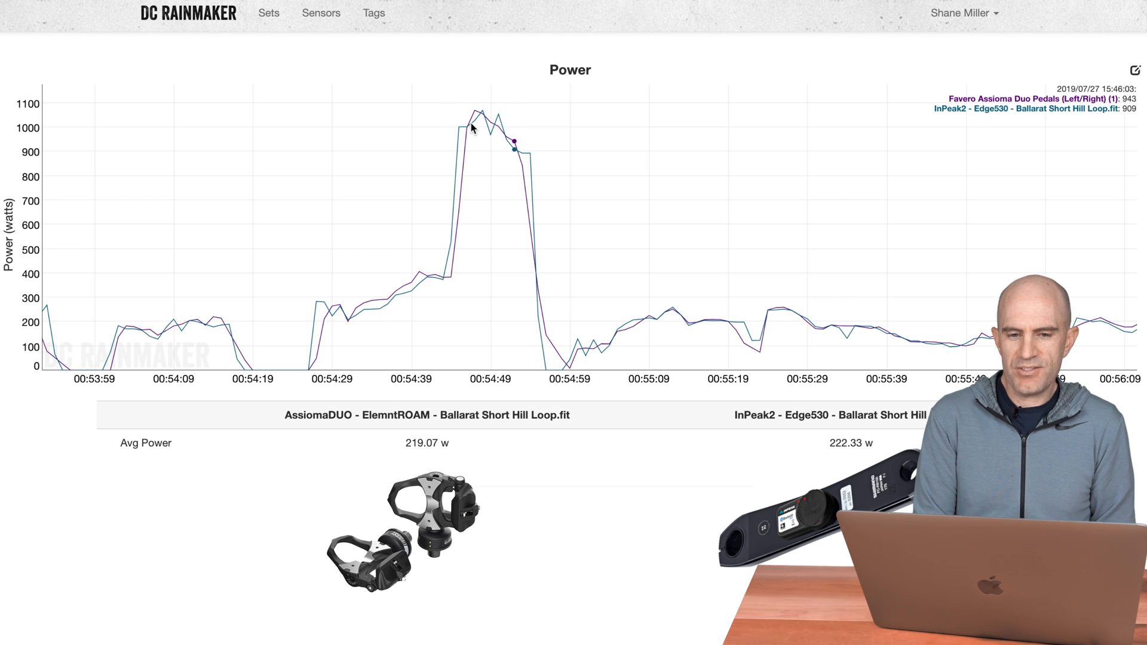
mouse_move(501, 132)
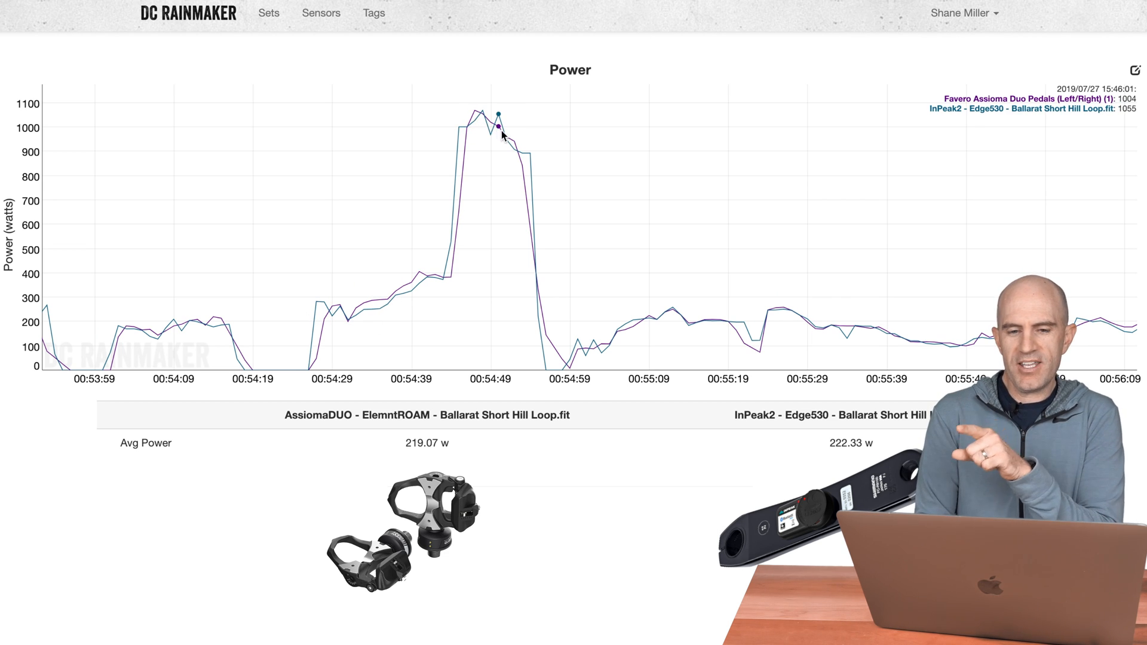
mouse_move(448, 136)
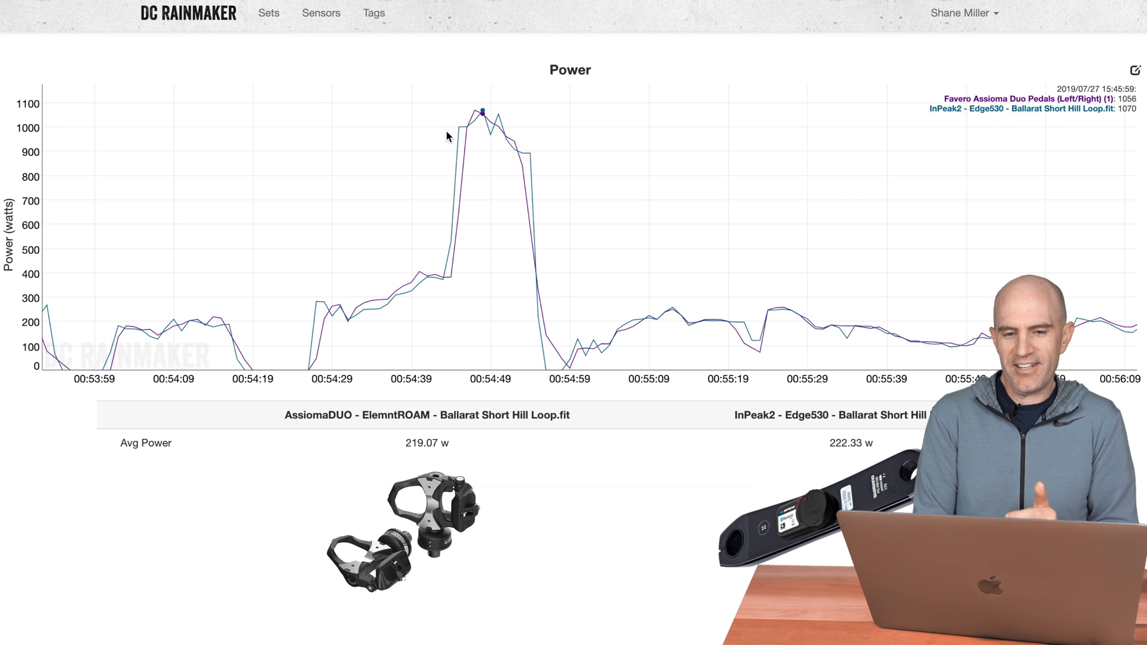
mouse_move(500, 144)
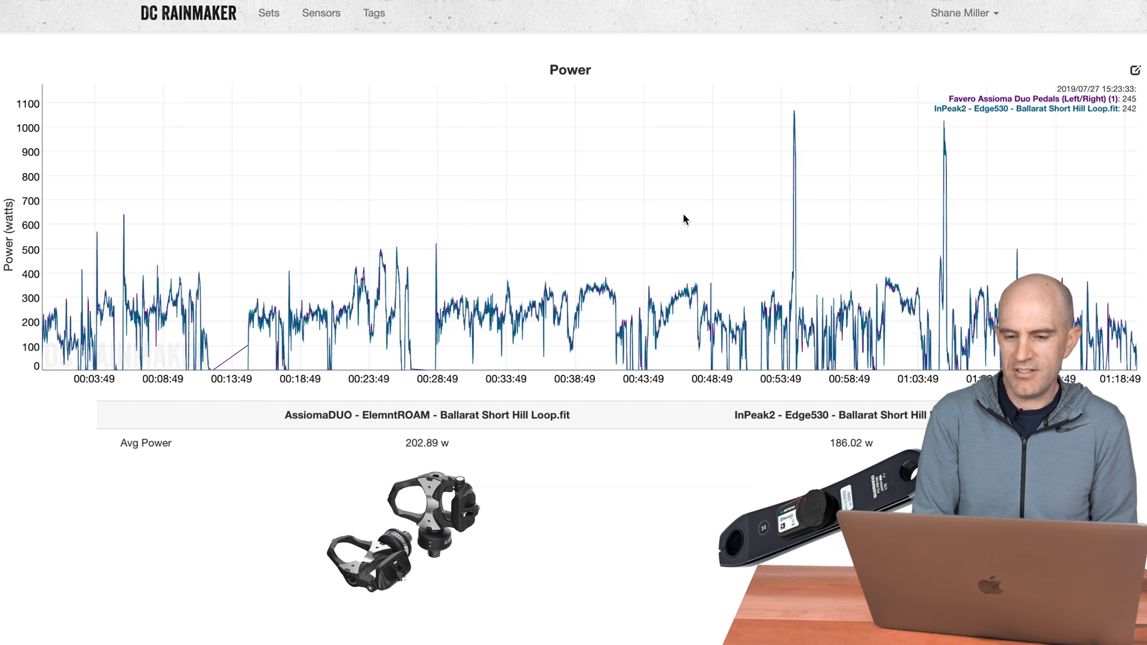
mouse_move(925, 312)
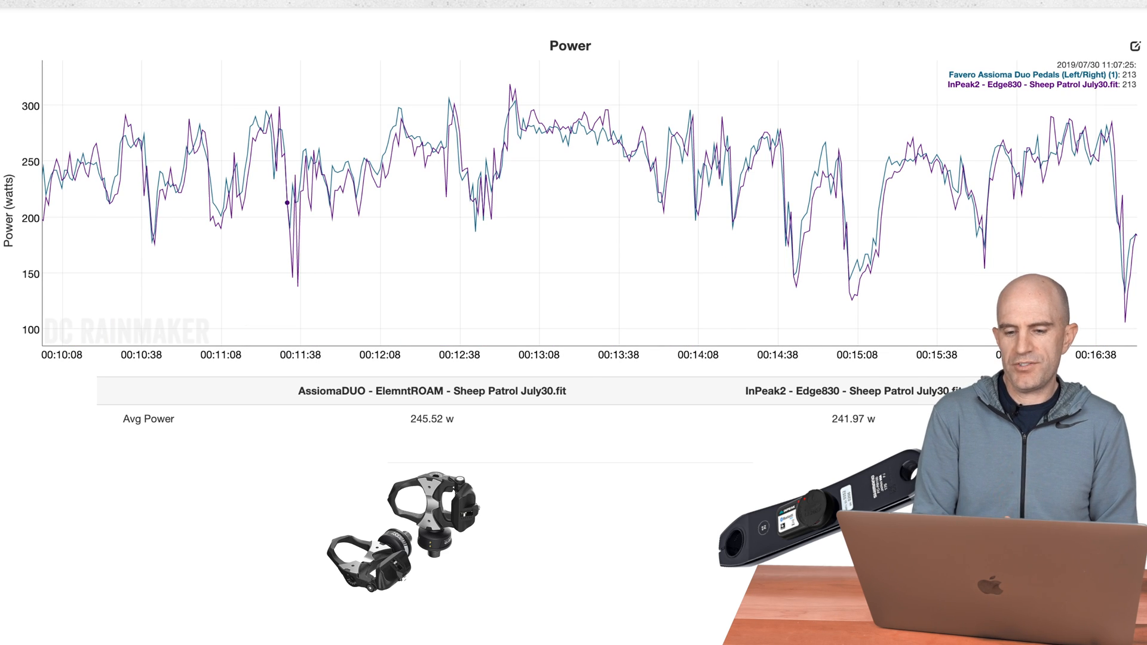
mouse_move(815, 245)
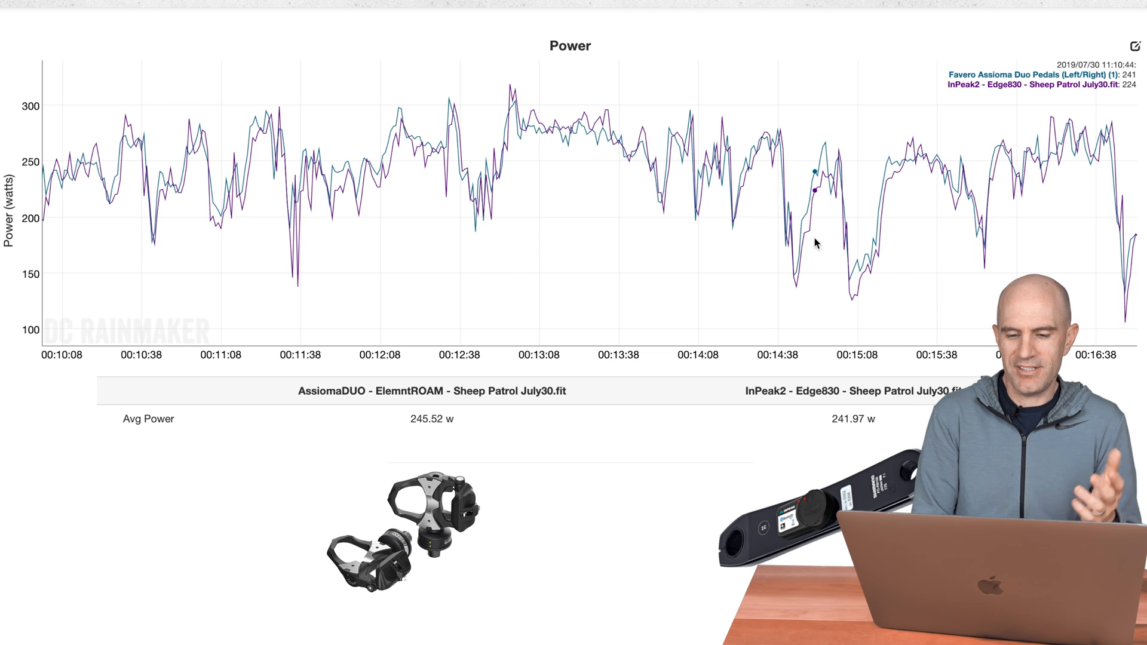
Scroll down to the Sheep Patrol July30 Left/Right Power chart
scroll(down, 3)
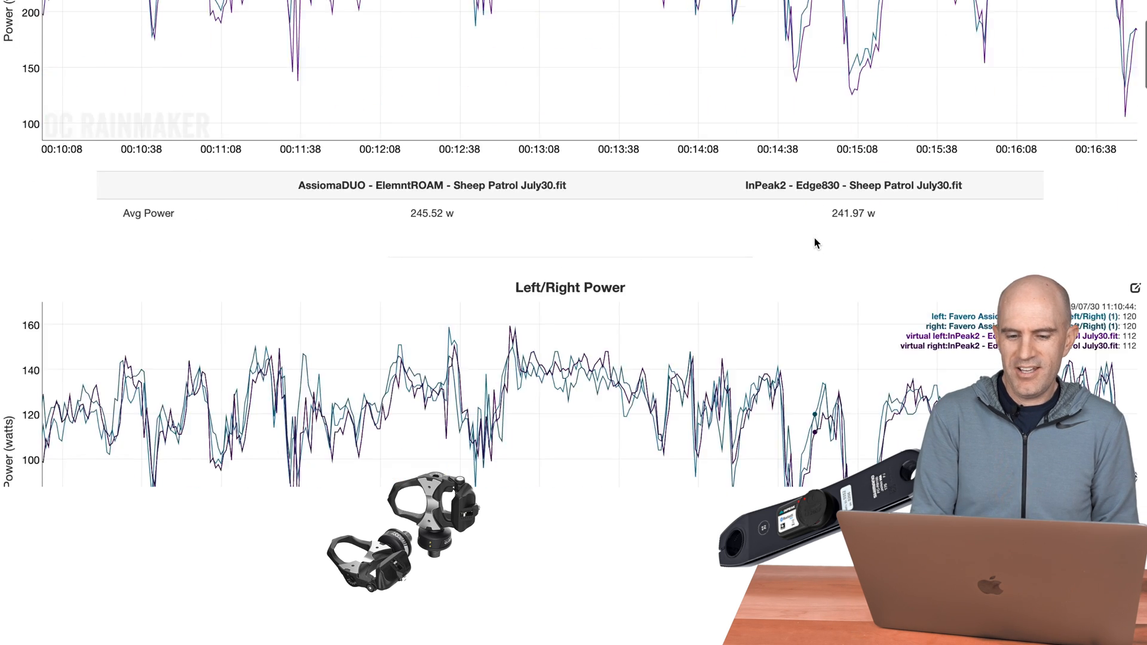
scroll(down, 3)
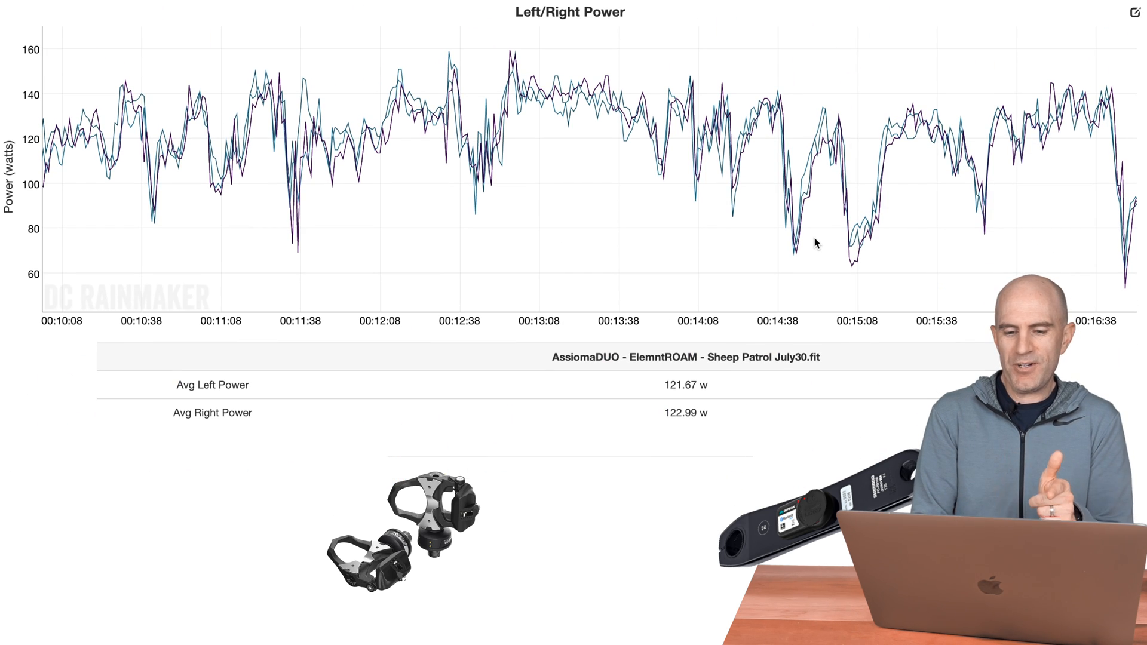
mouse_move(815, 250)
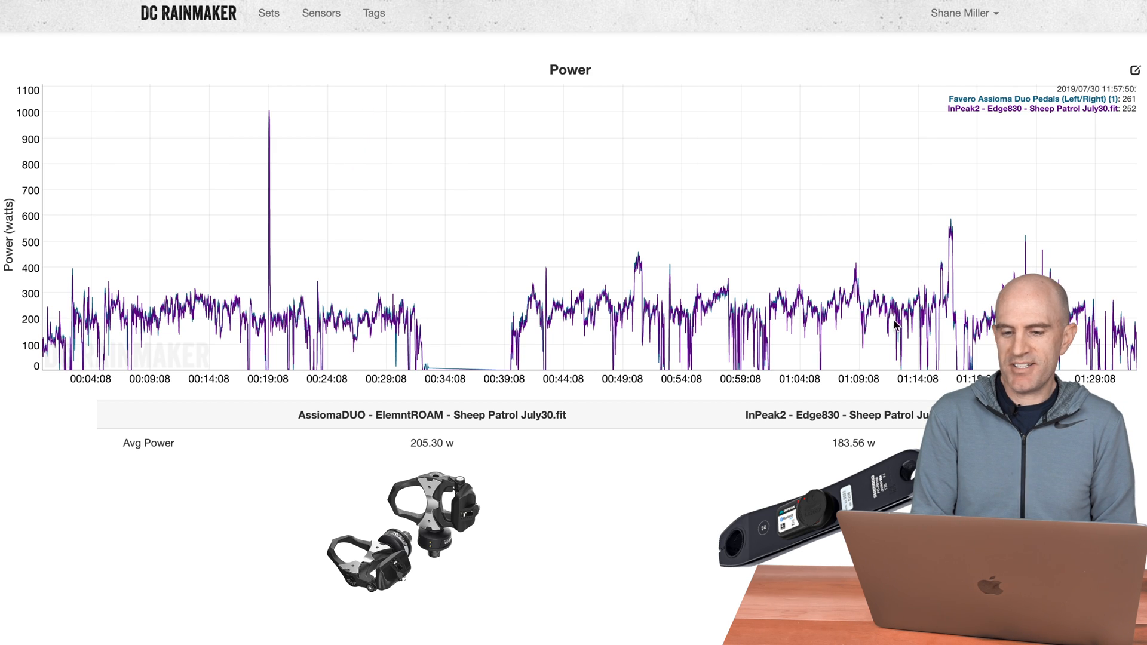
mouse_move(870, 335)
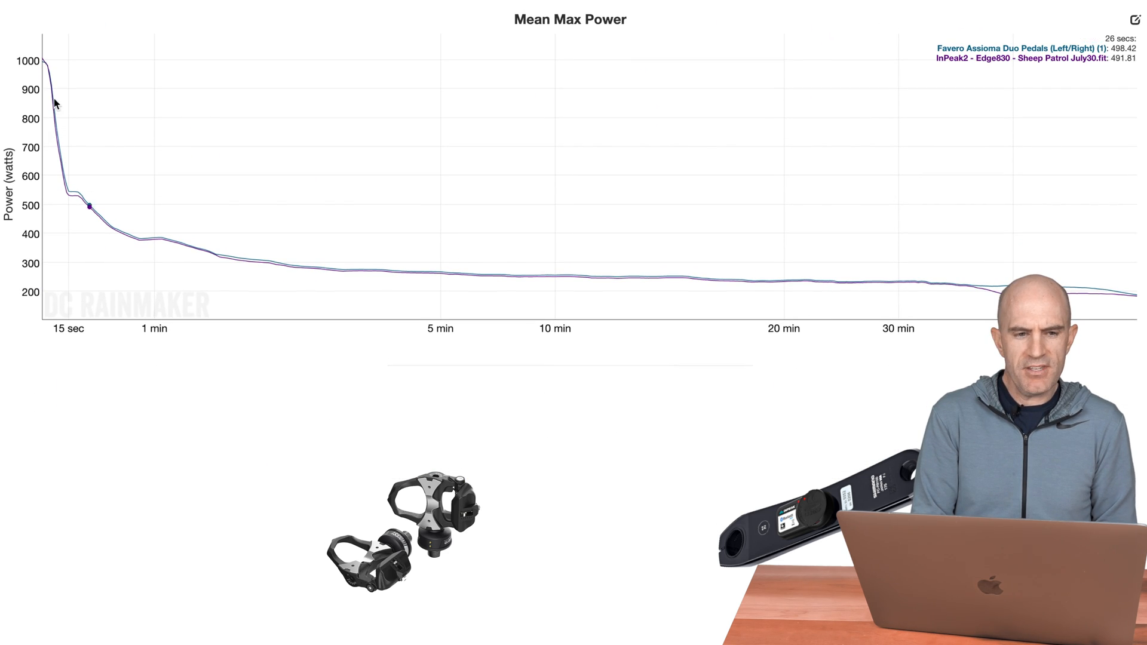
mouse_move(563, 286)
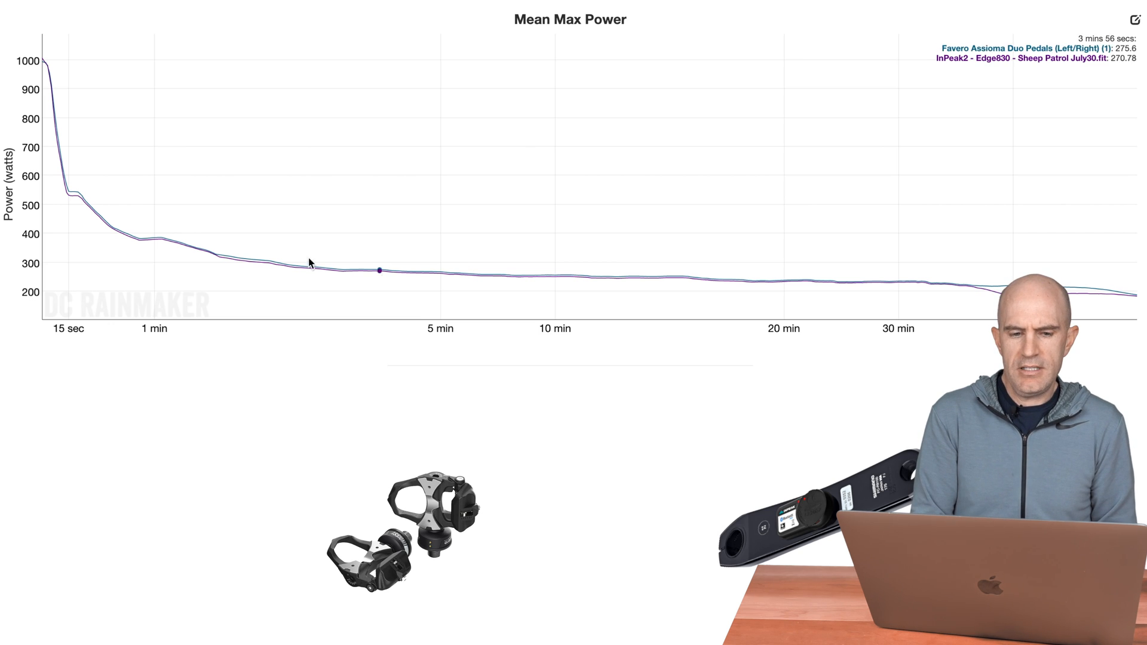
mouse_move(511, 170)
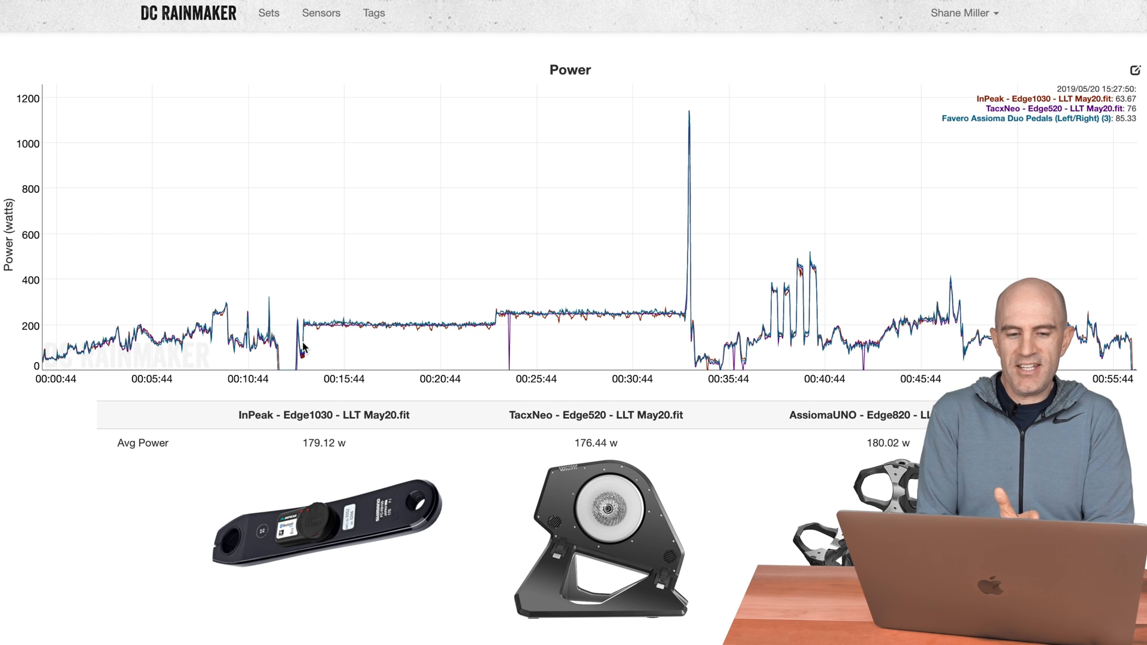
drag(300, 329, 434, 330)
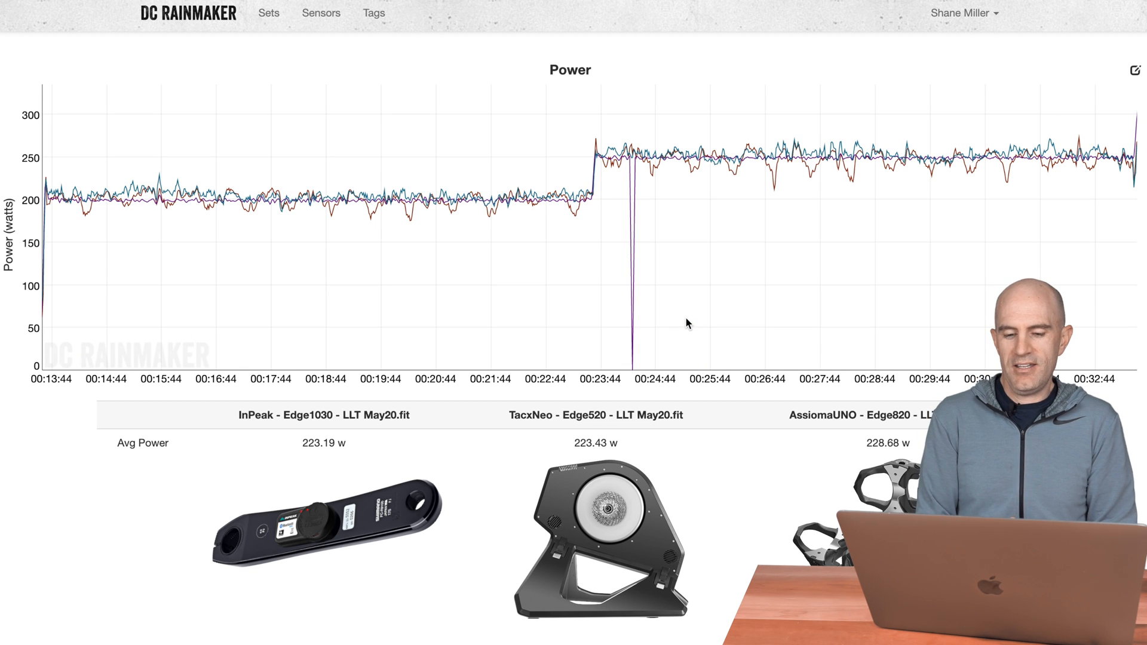
mouse_move(653, 330)
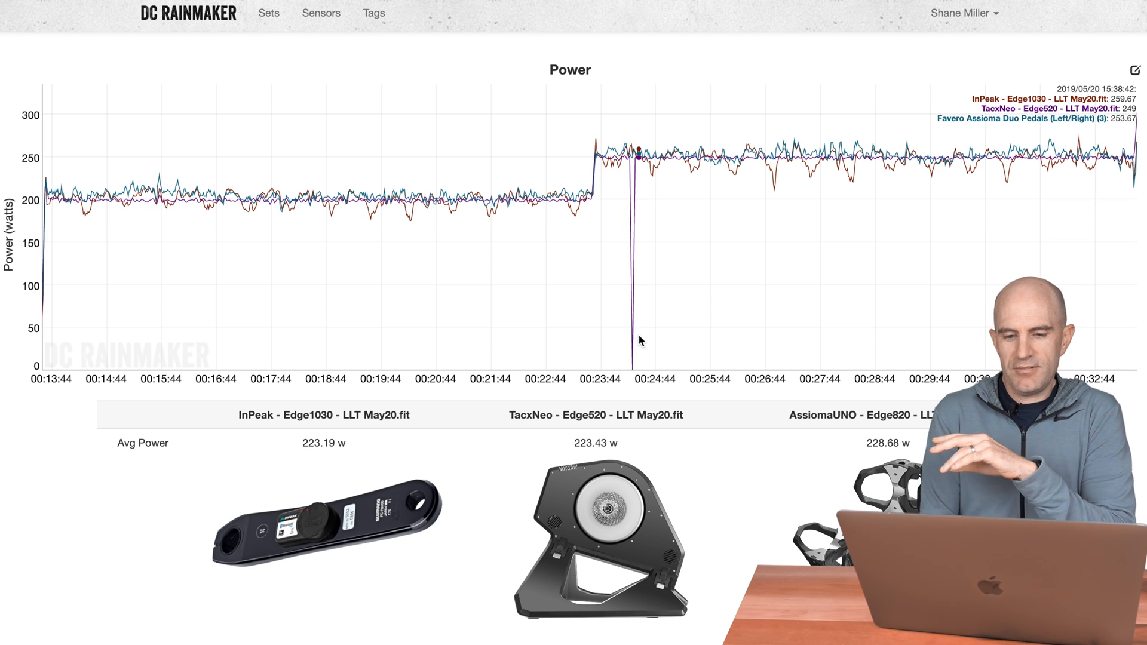
mouse_move(126, 288)
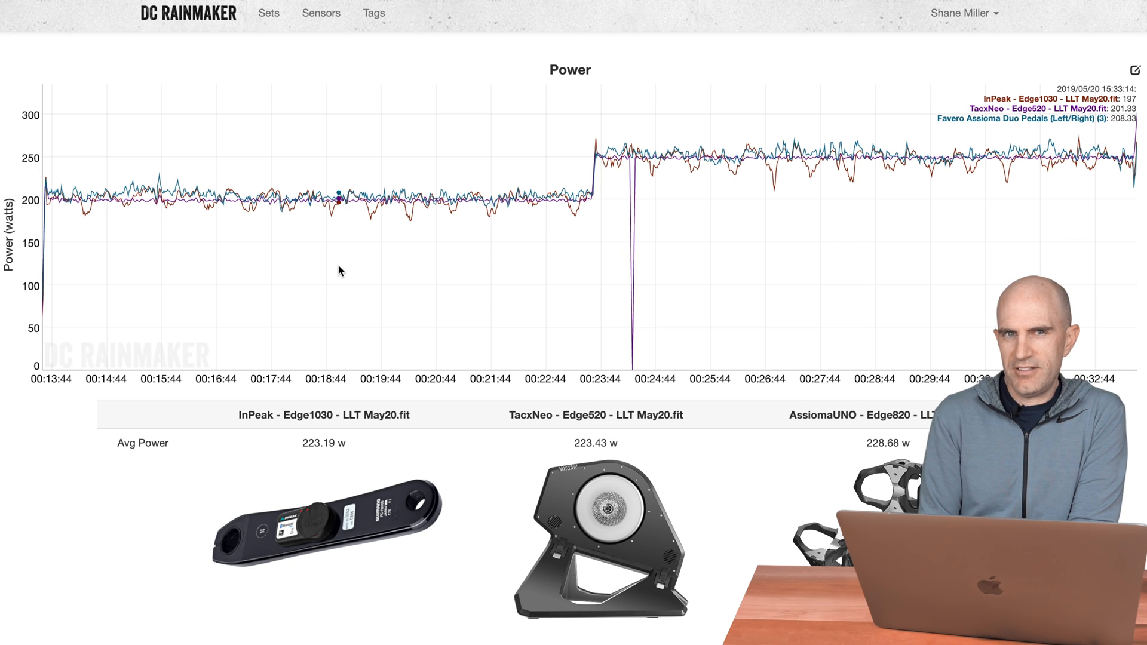
mouse_move(592, 243)
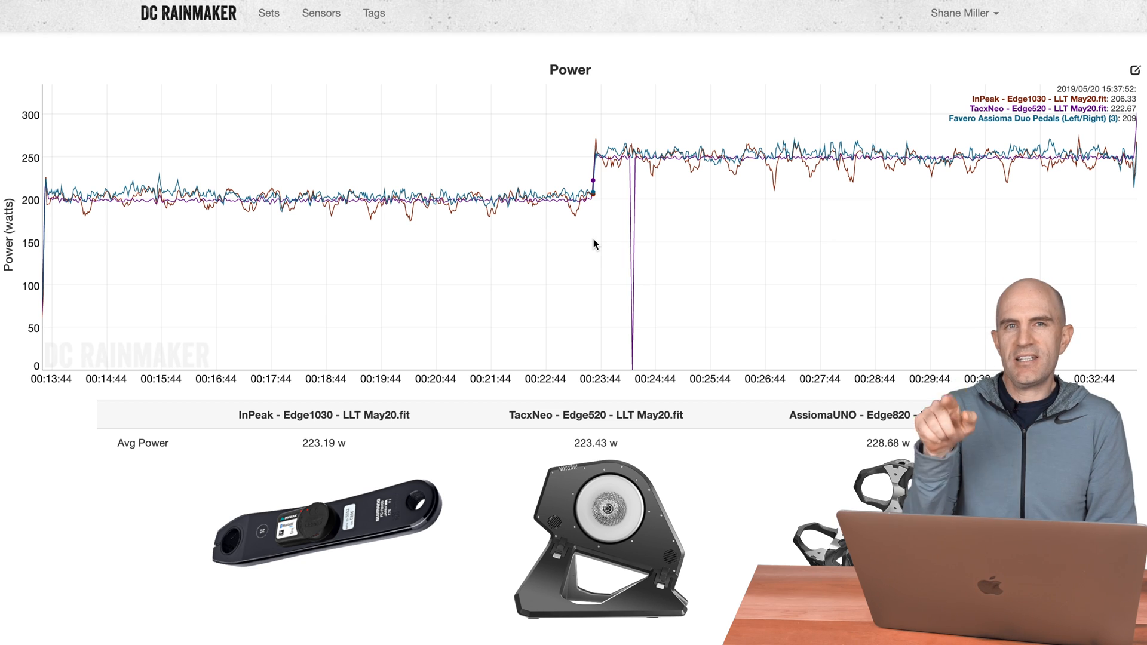
mouse_move(557, 257)
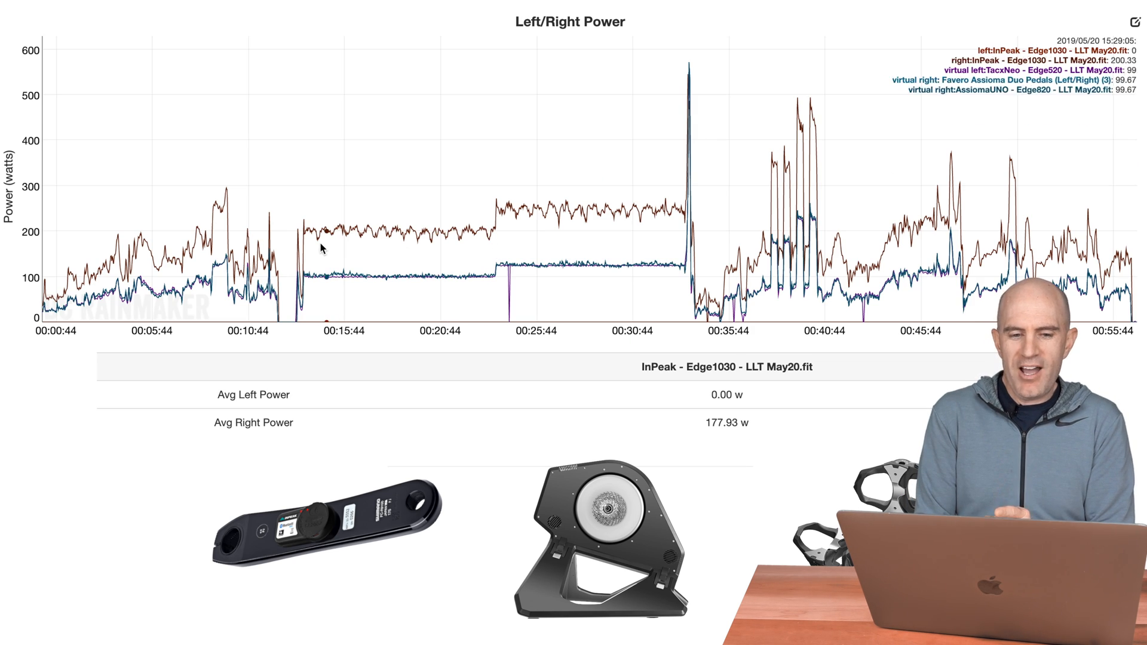
mouse_move(358, 243)
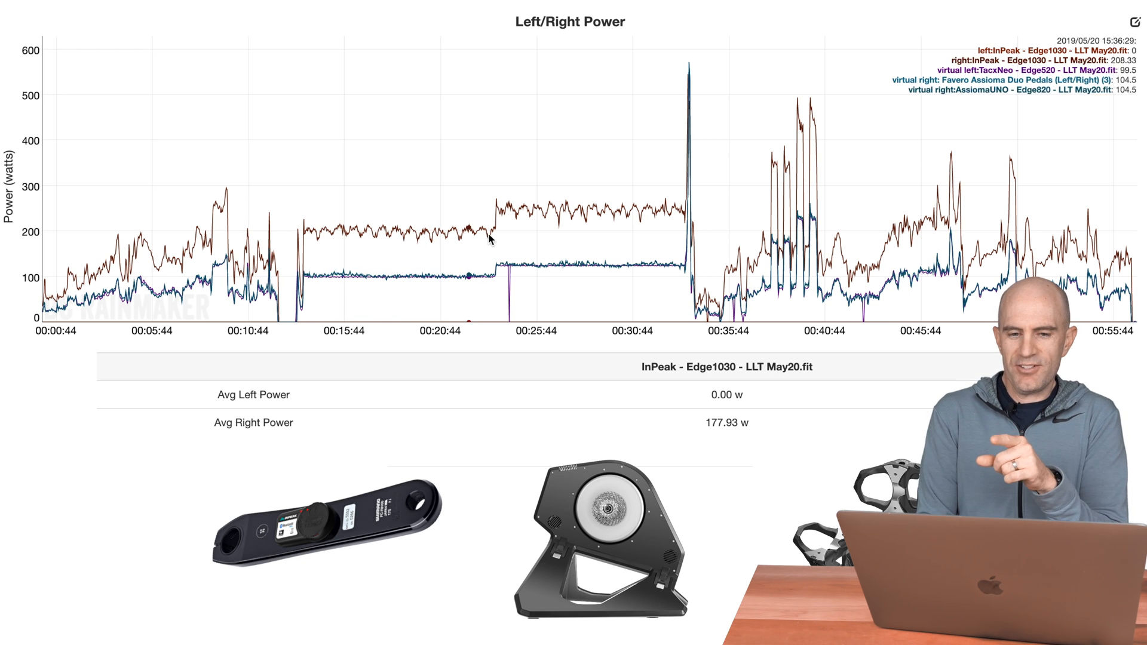
mouse_move(610, 227)
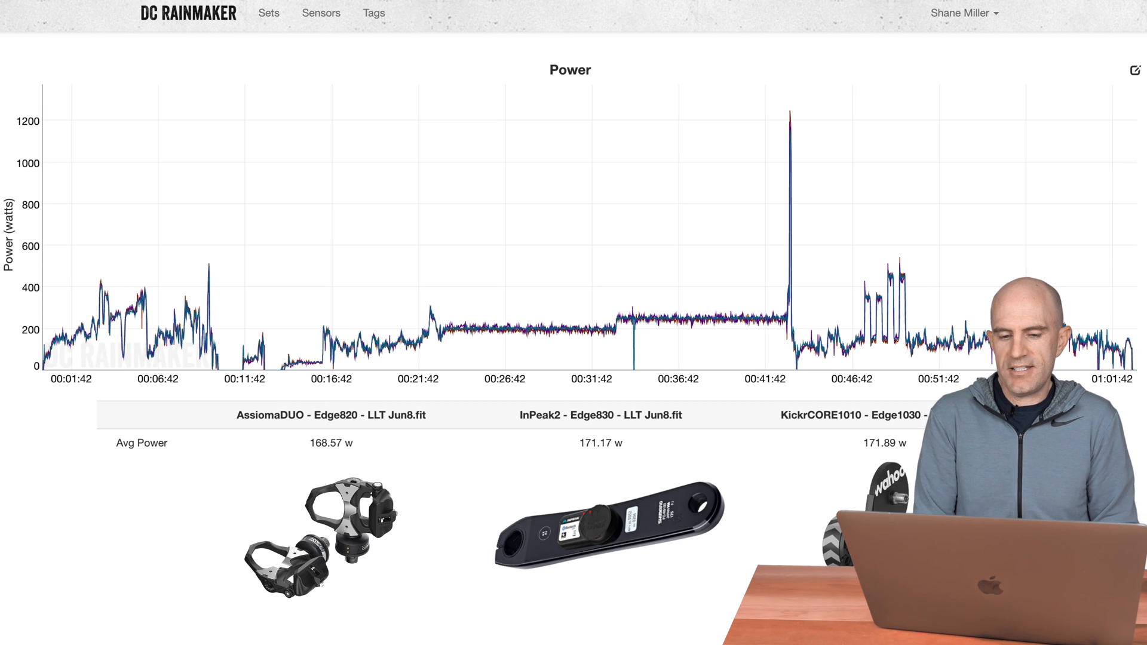
mouse_move(643, 114)
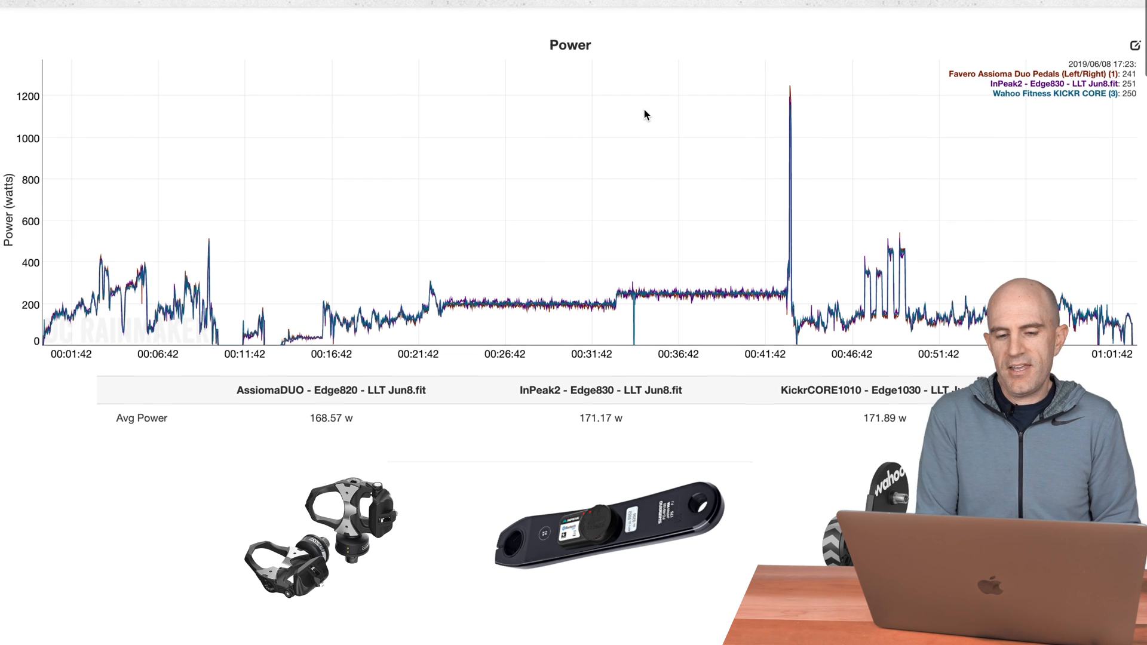
Scroll from the Power chart down to the Left/Right Power chart
scroll(down, 3)
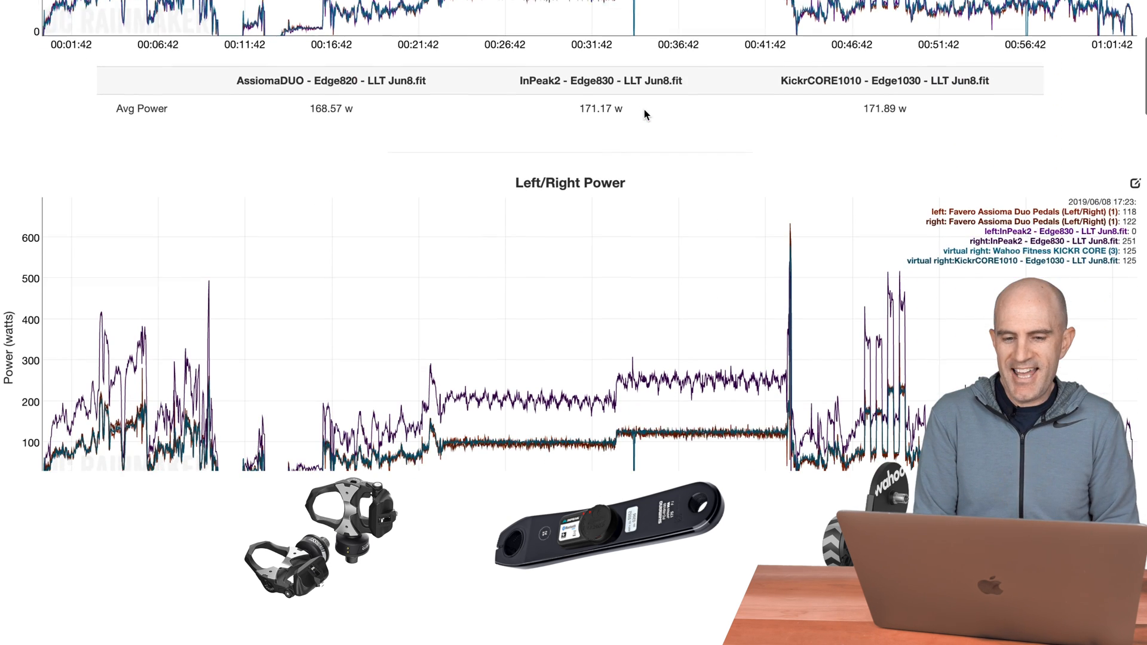
scroll(down, 3)
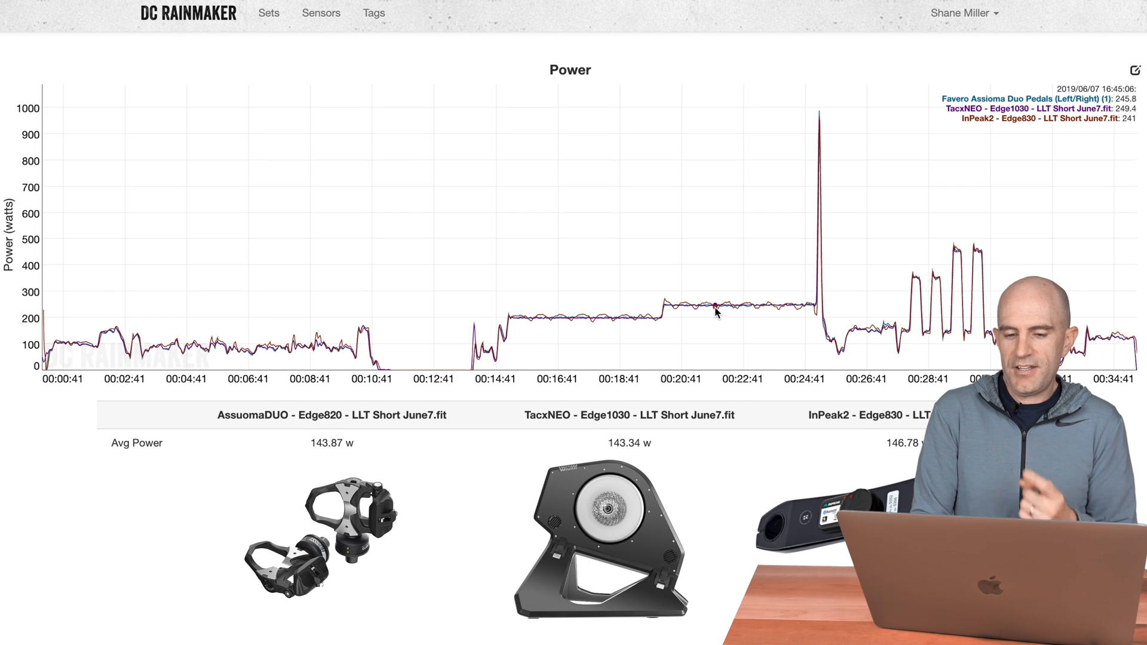
mouse_move(530, 335)
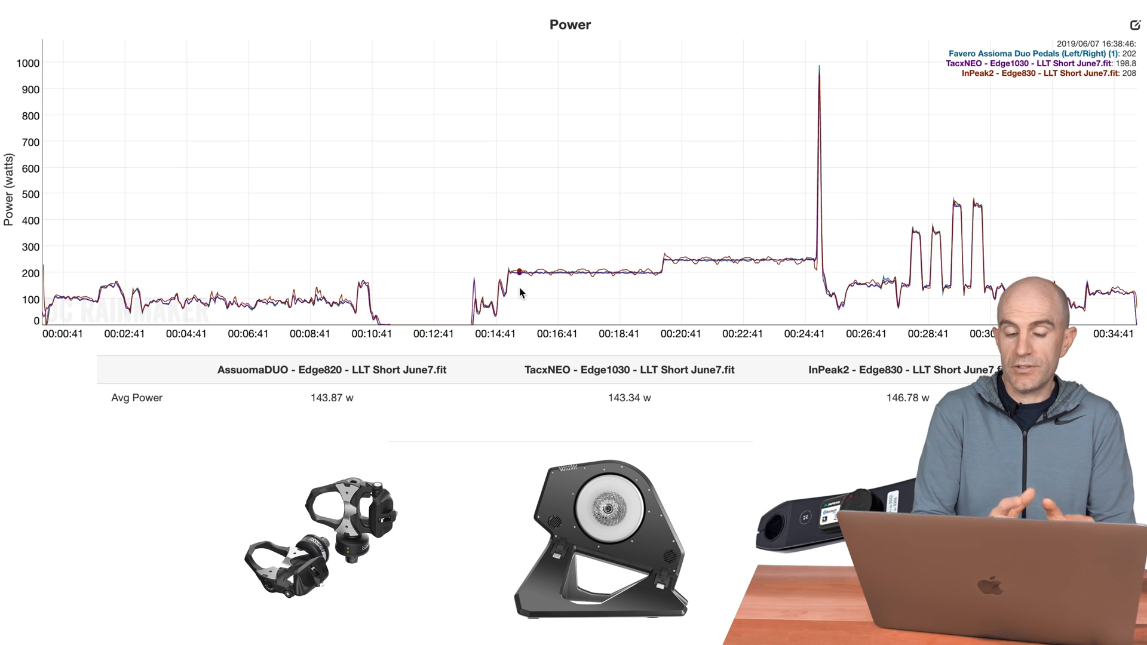
Scroll down to the June 7 Left/Right Power chart, then back up
scroll(down, 3)
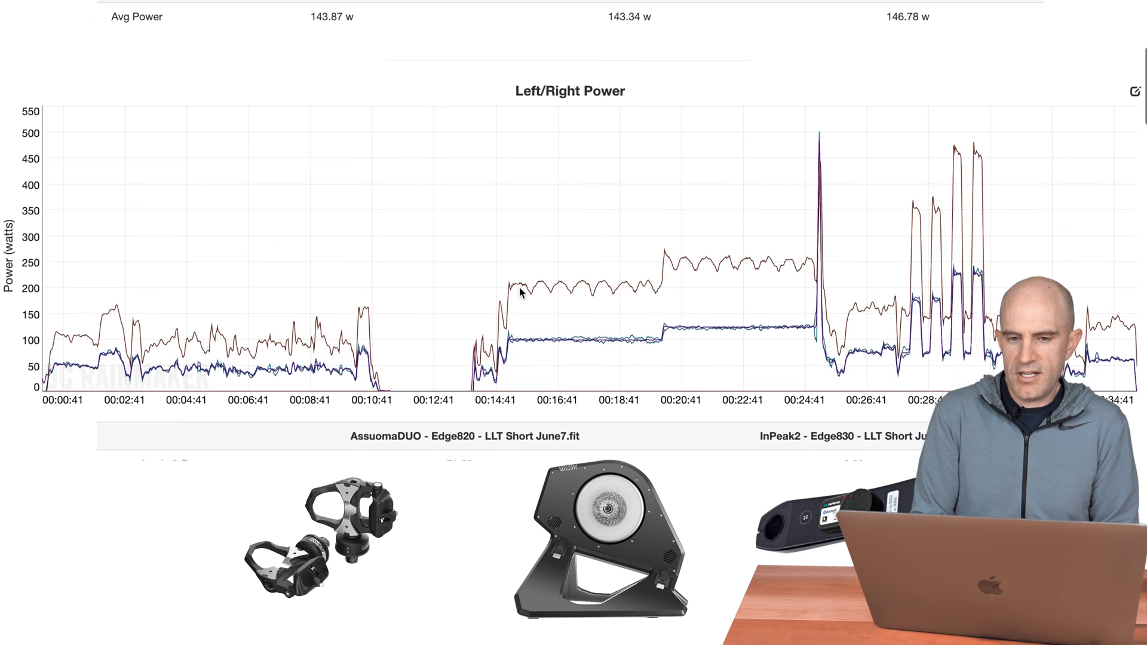
scroll(up, 3)
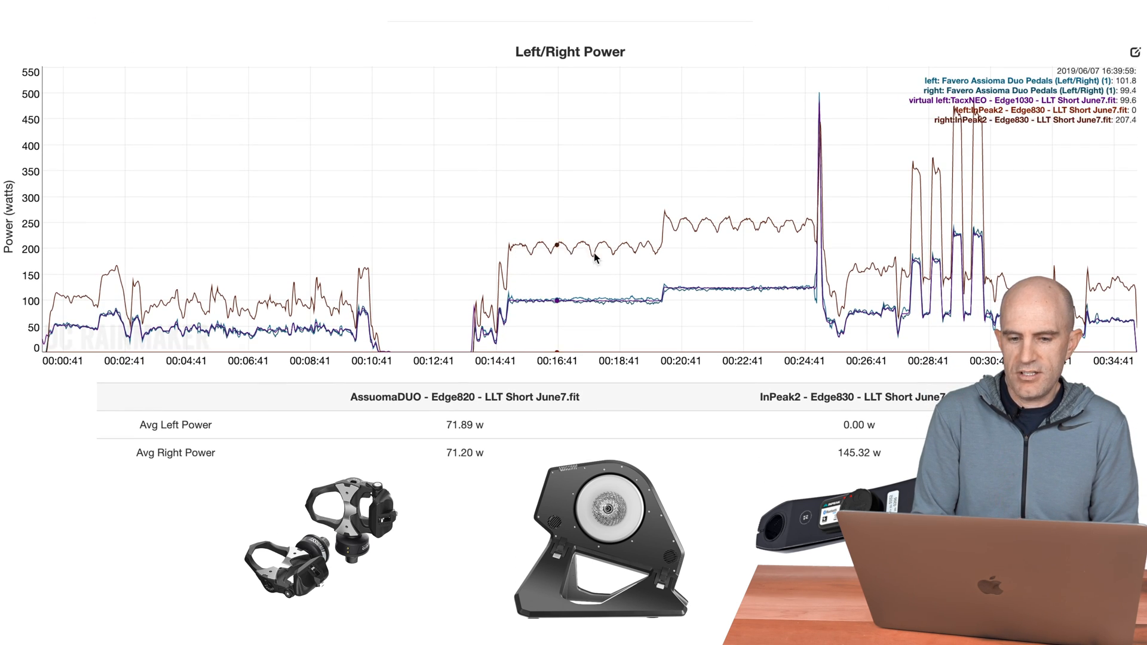
mouse_move(716, 229)
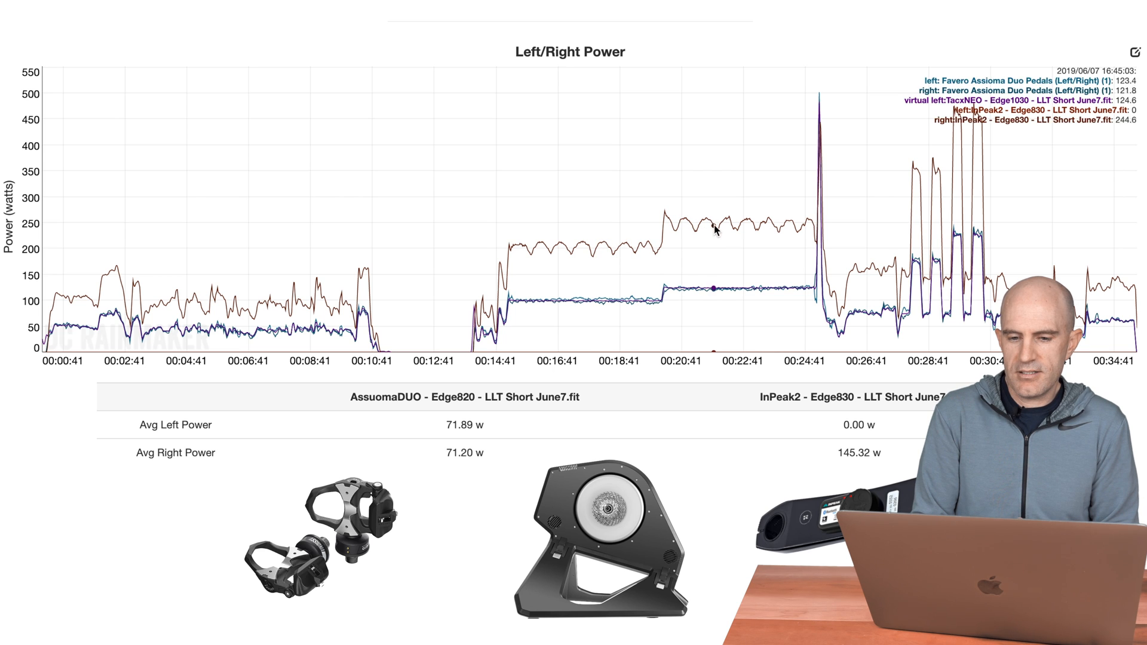
mouse_move(811, 230)
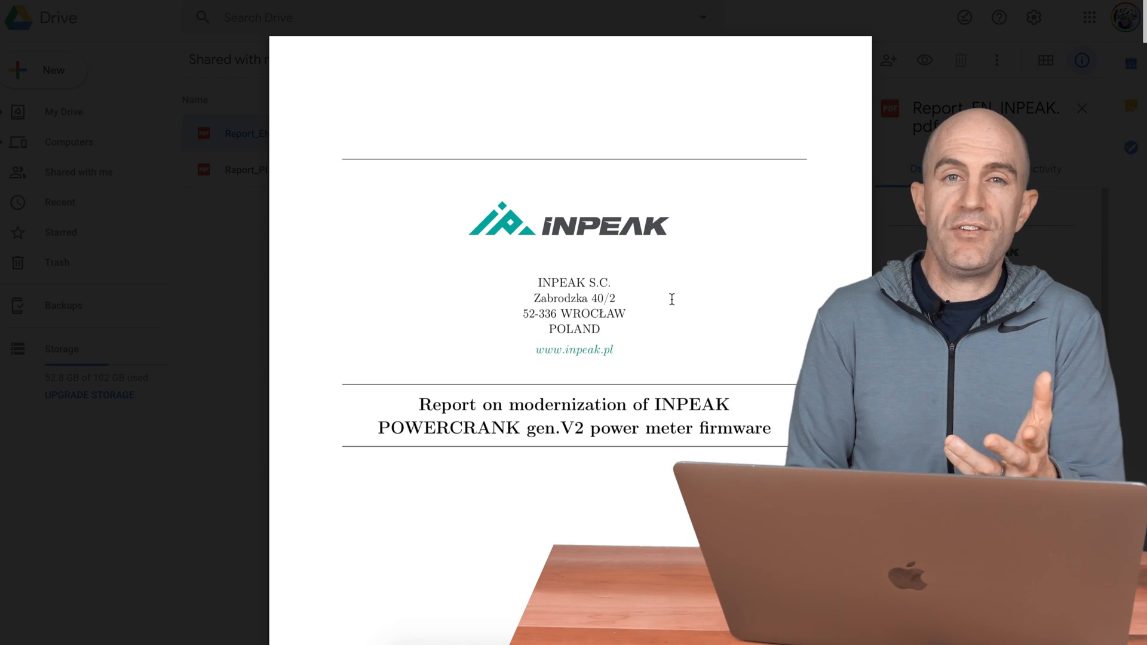
Scroll the INPEAK report past its title page to the Introduction section
scroll(down, 3)
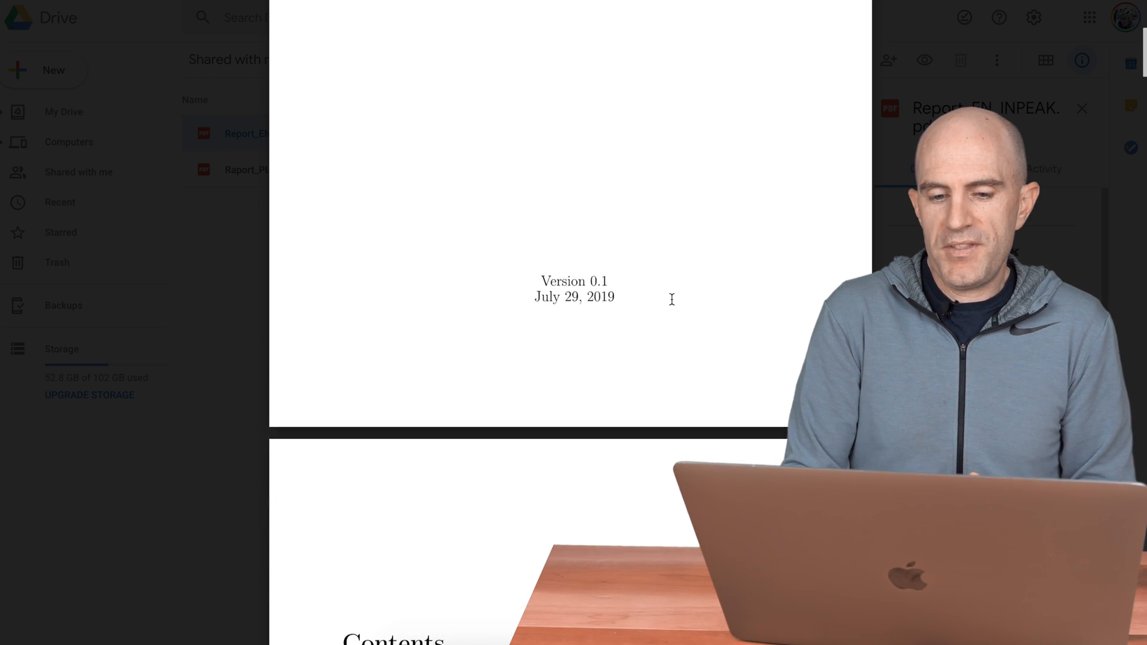
scroll(down, 3)
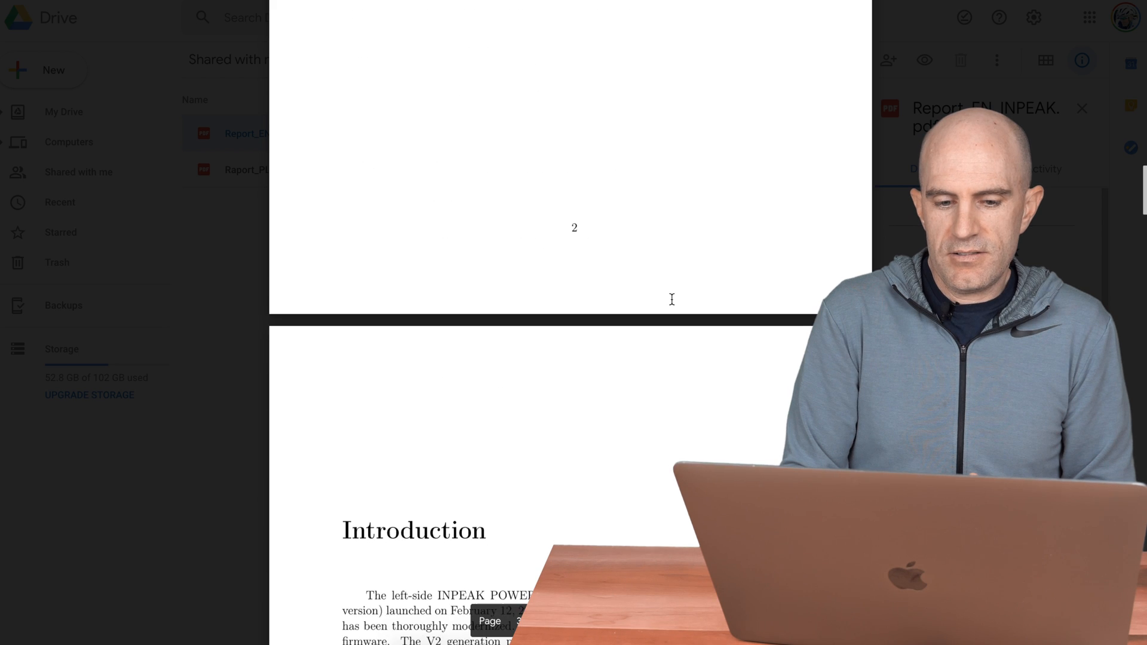
scroll(down, 3)
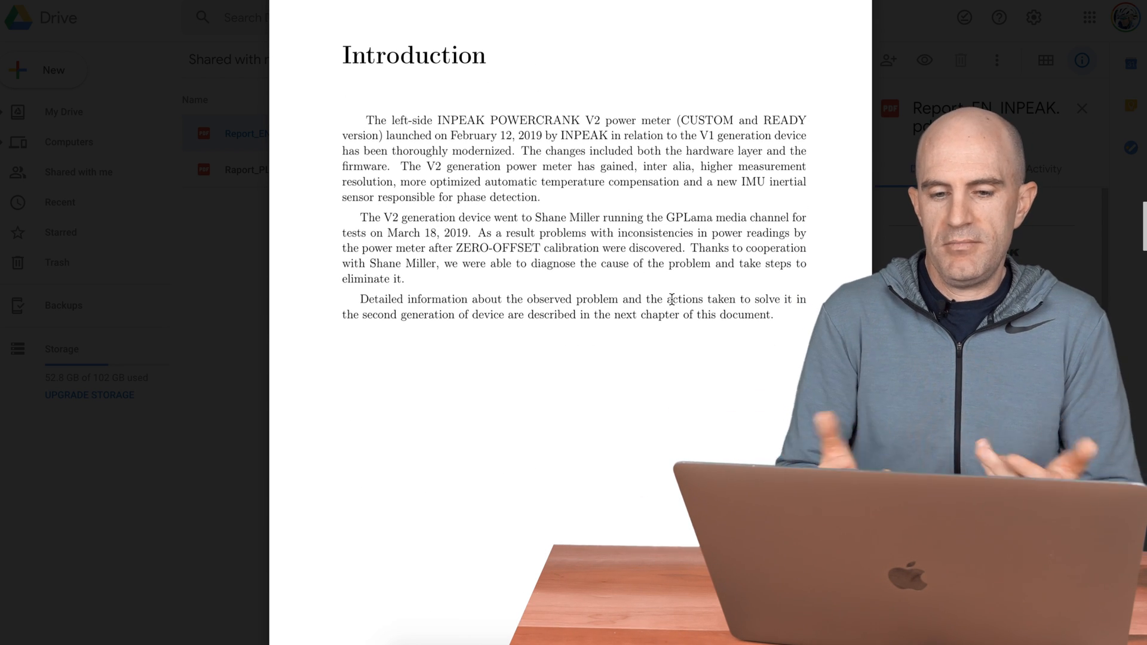
scroll(up, 3)
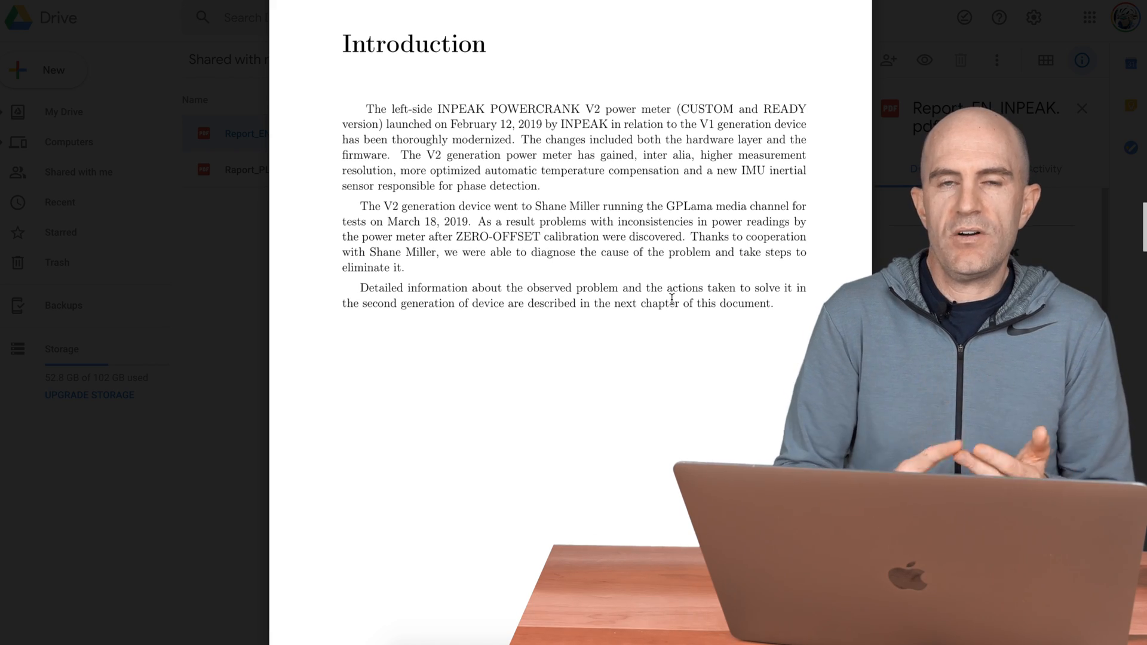
Scroll through Chapter 1, sections 1.1 and 1.2, past Figure 1.3
scroll(down, 3)
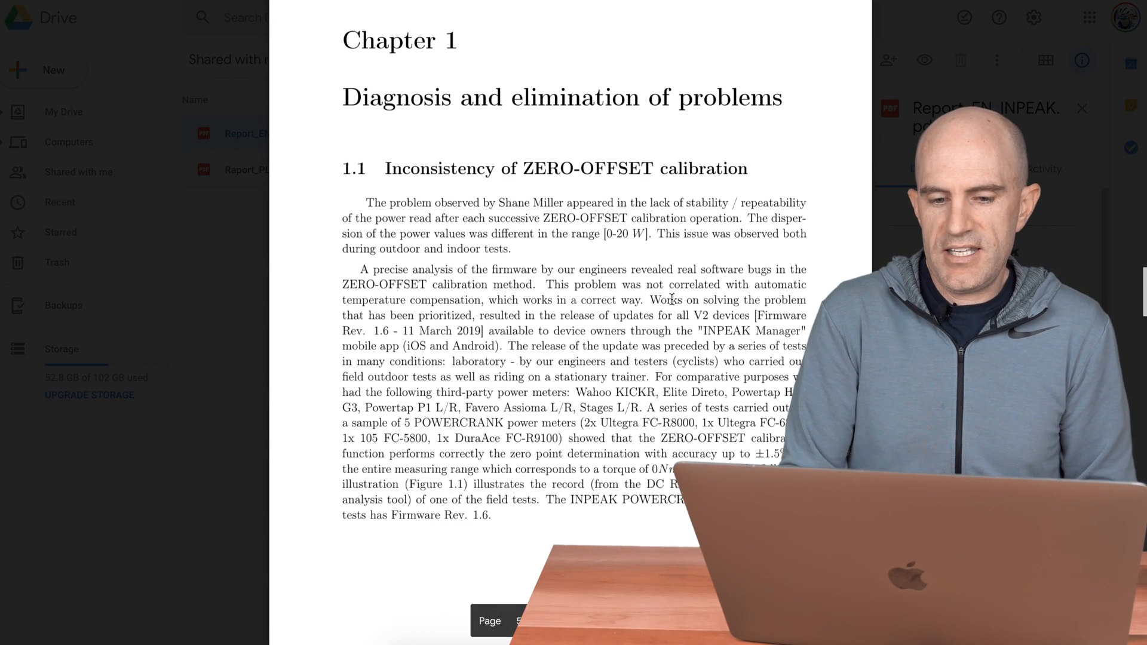
scroll(down, 3)
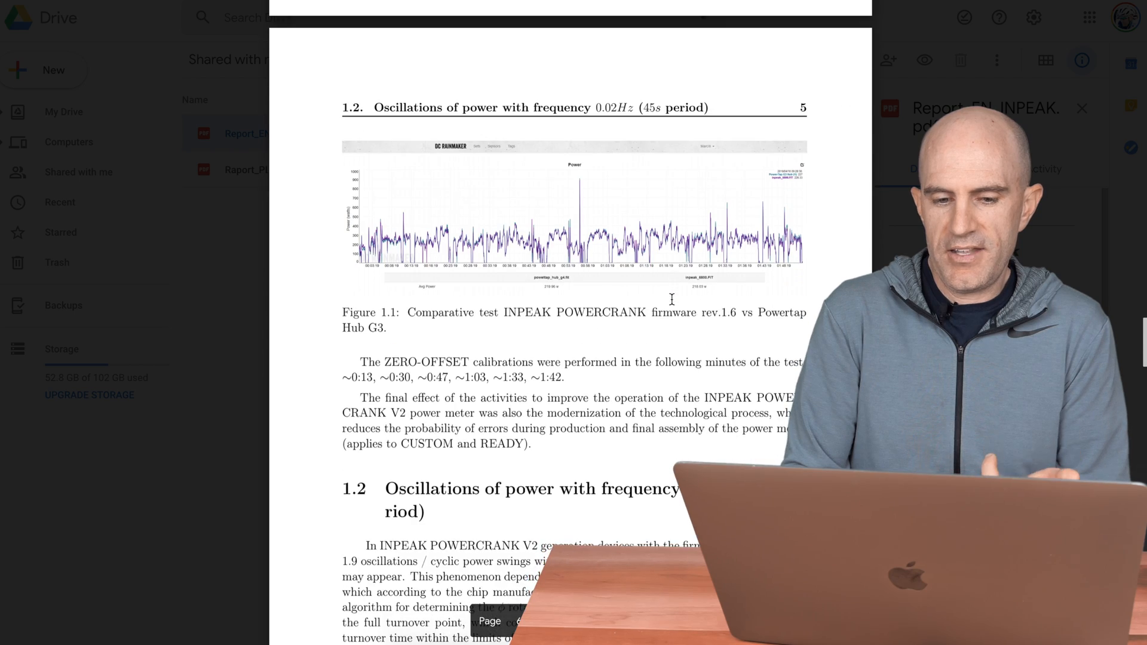
scroll(down, 3)
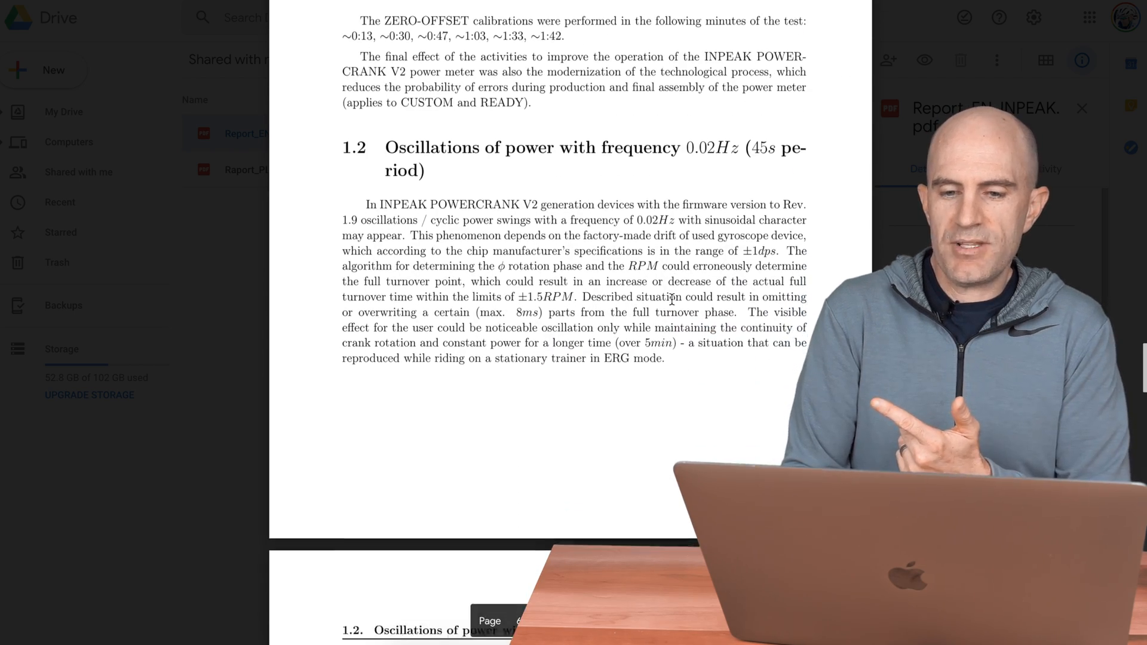
scroll(down, 3)
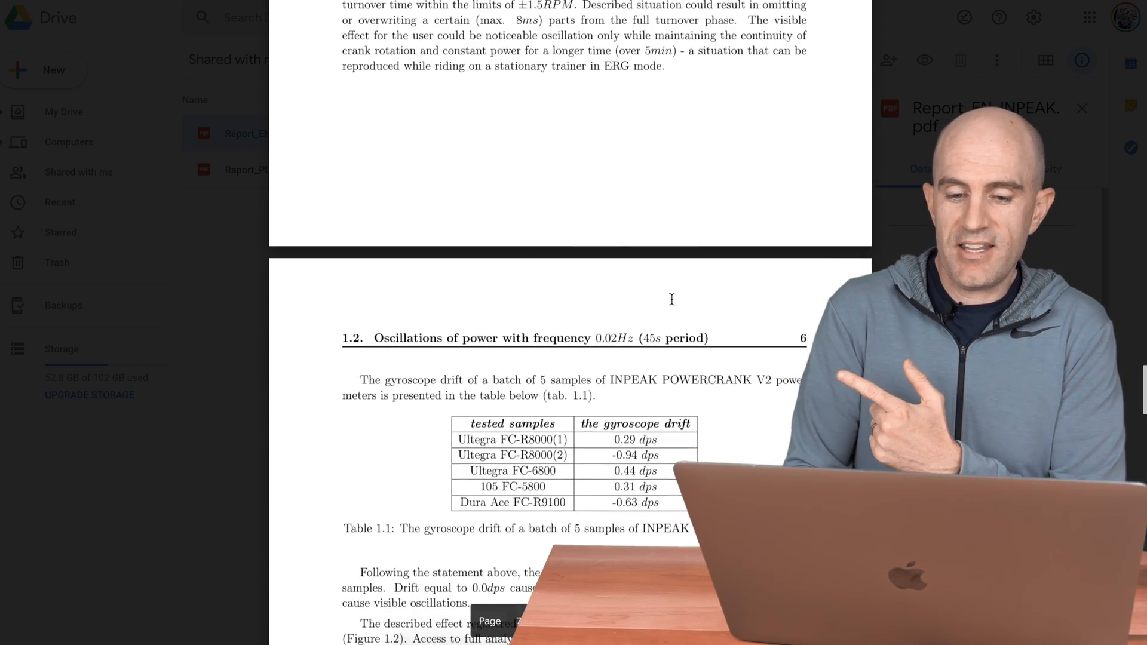
scroll(down, 3)
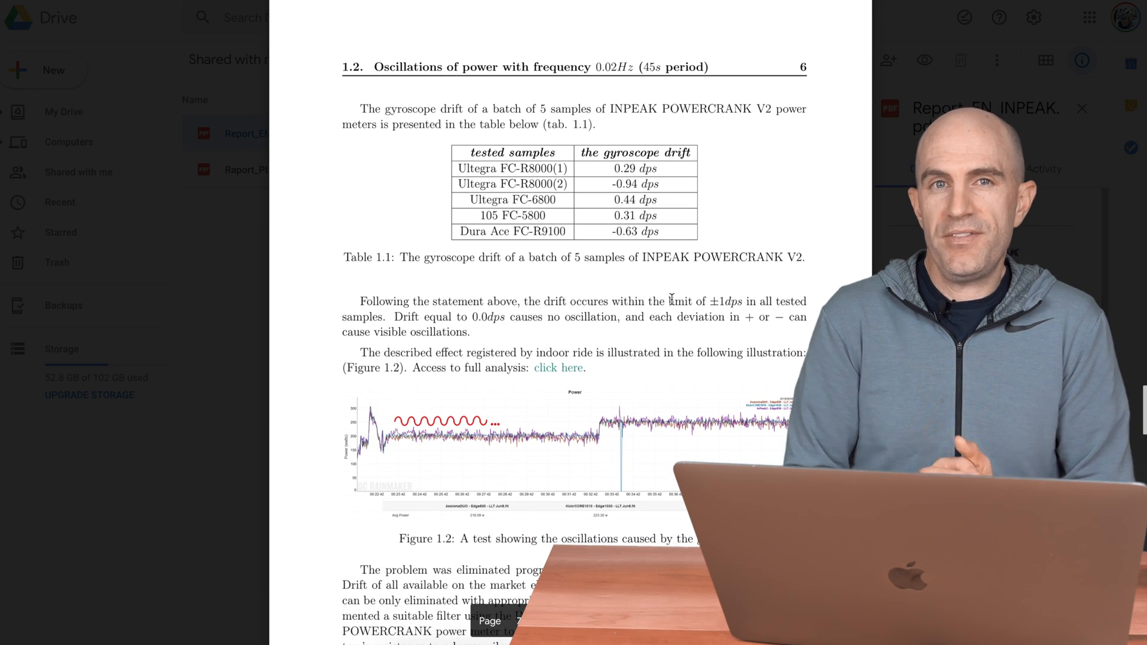
scroll(down, 3)
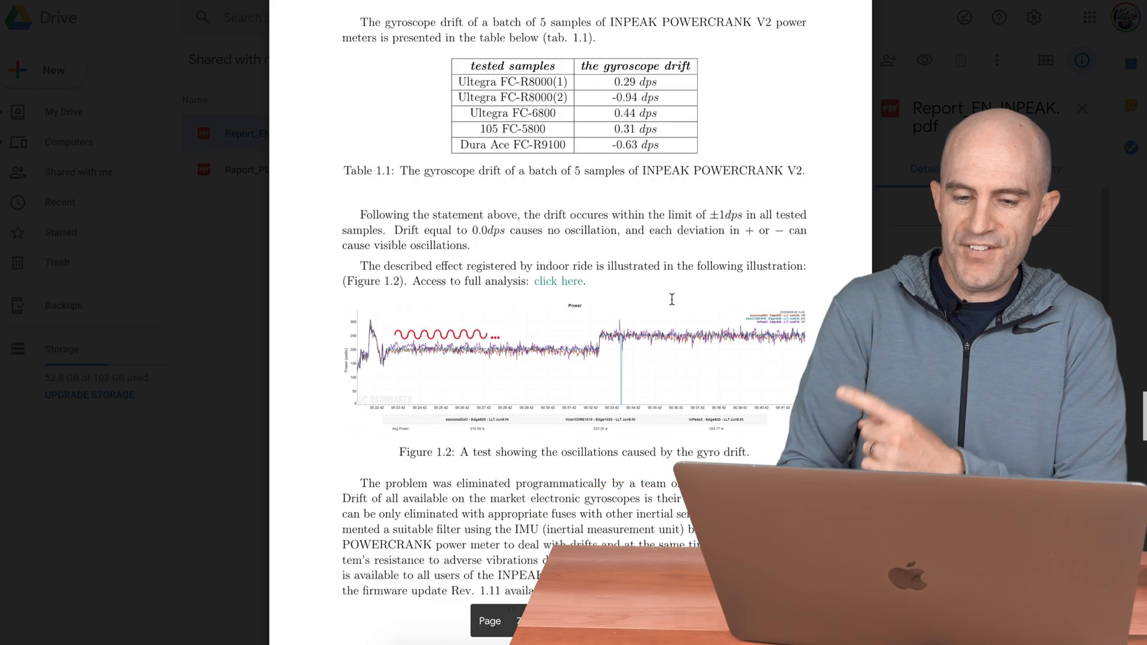
scroll(down, 3)
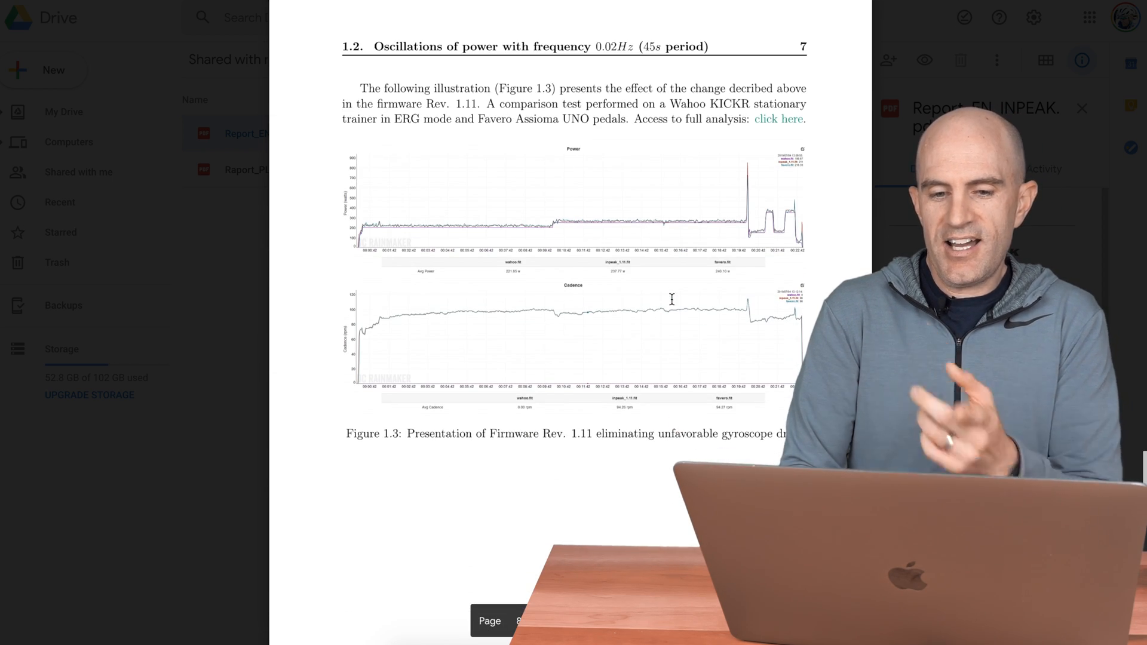
scroll(down, 3)
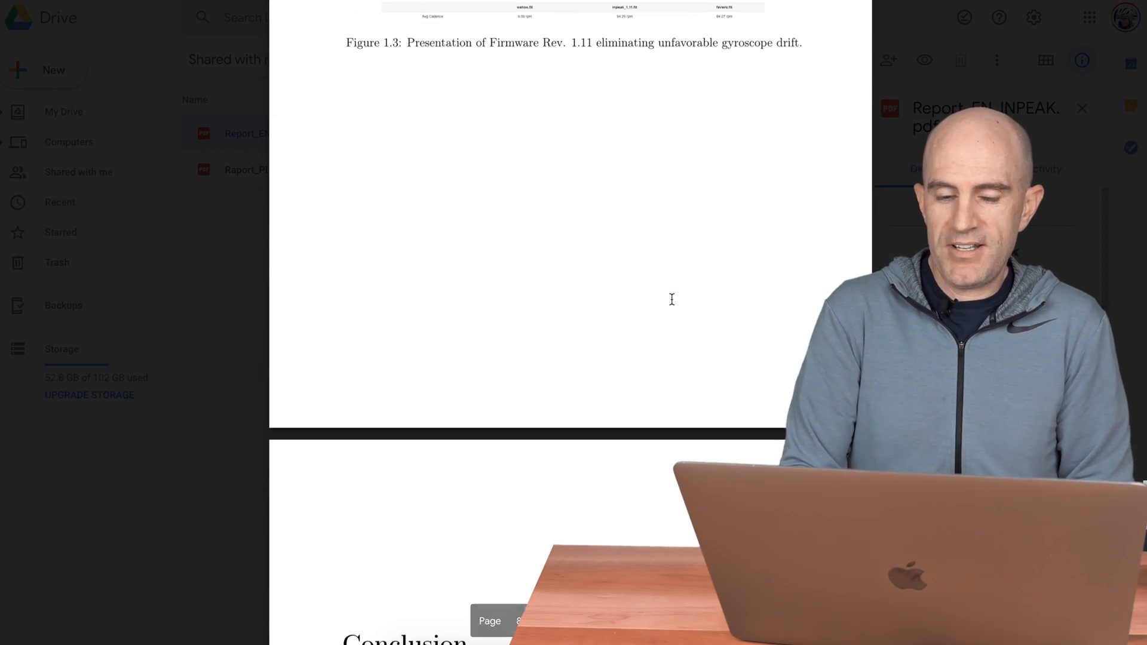
Scroll to the Conclusion recommending the Firmware Rev. 1.11 update via INPEAK Manager
scroll(down, 3)
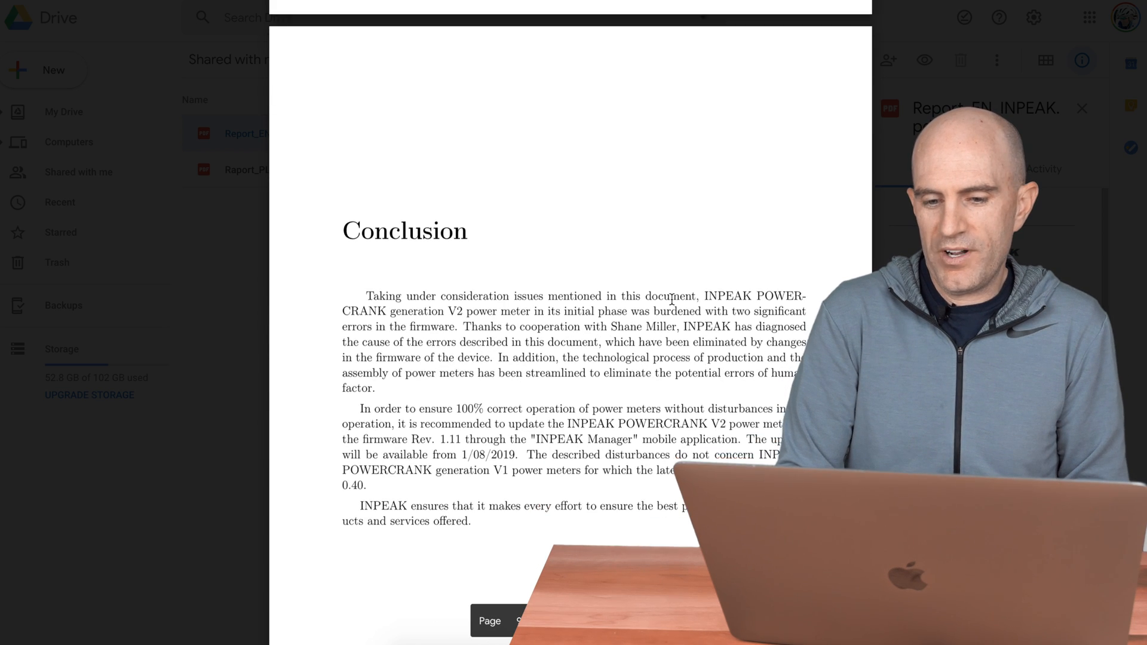
scroll(up, 3)
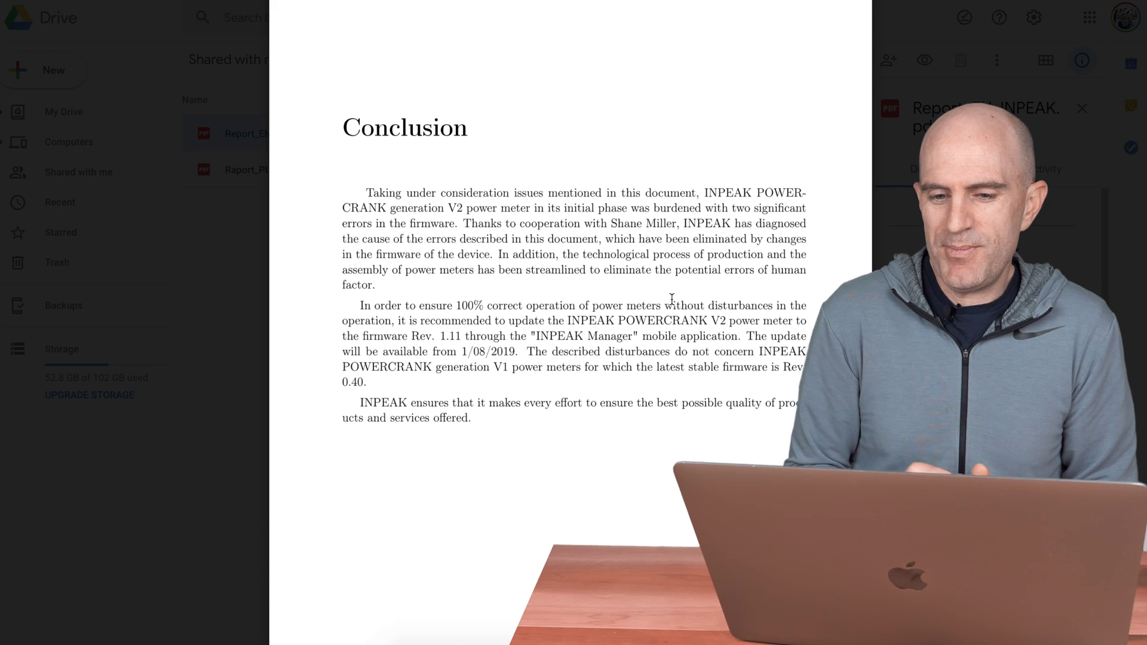
scroll(up, 3)
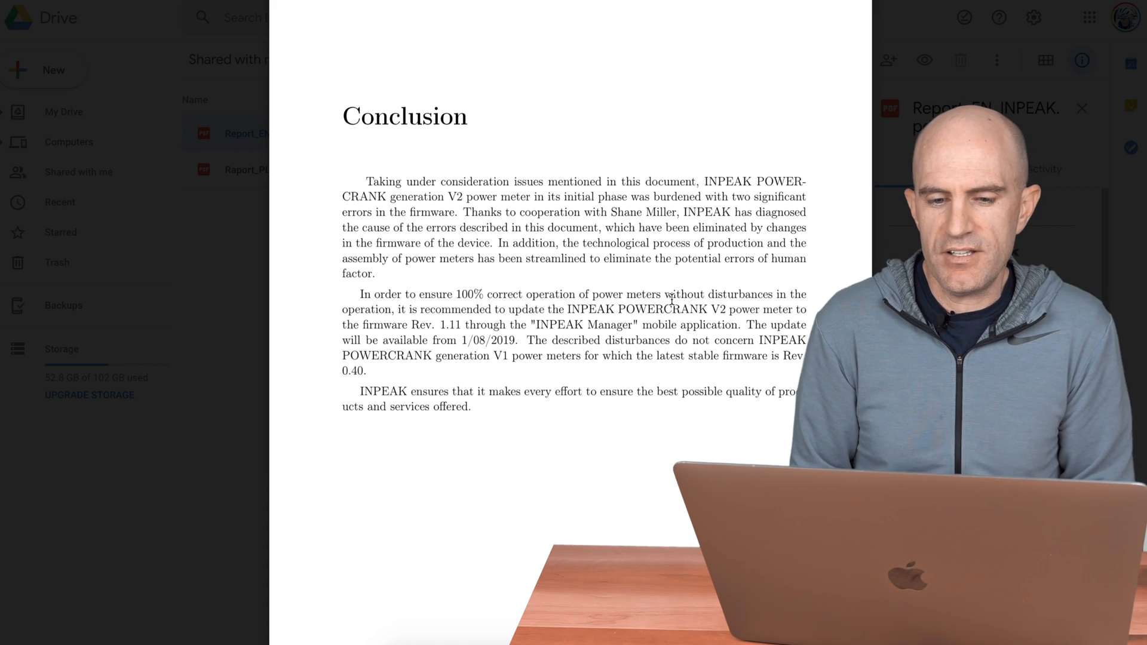
scroll(up, 3)
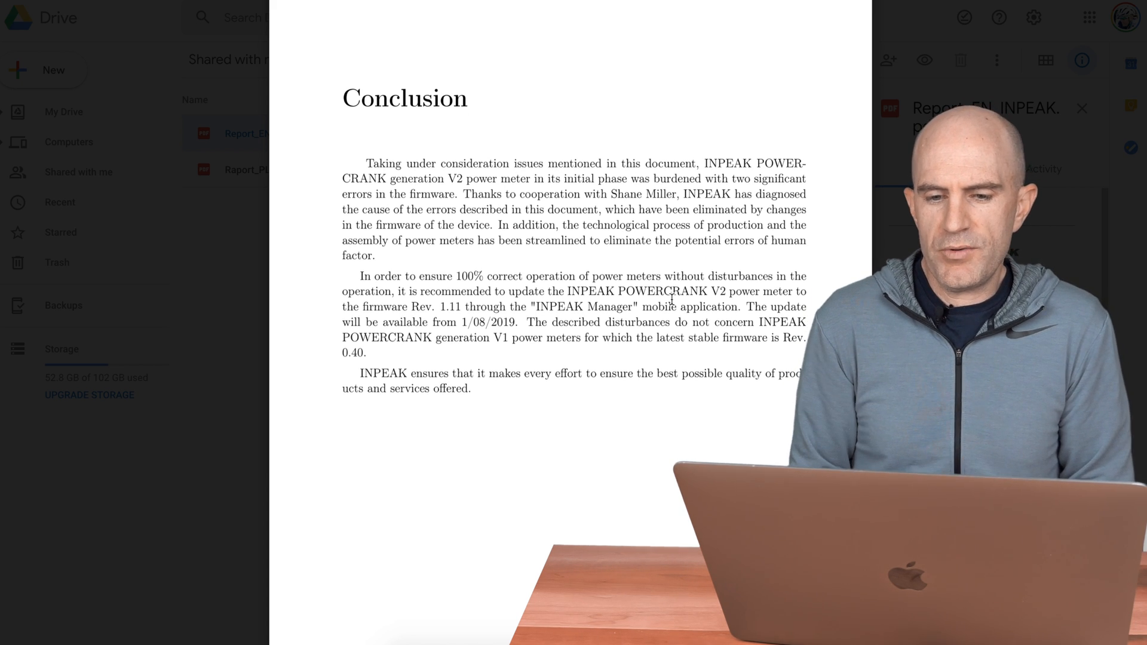